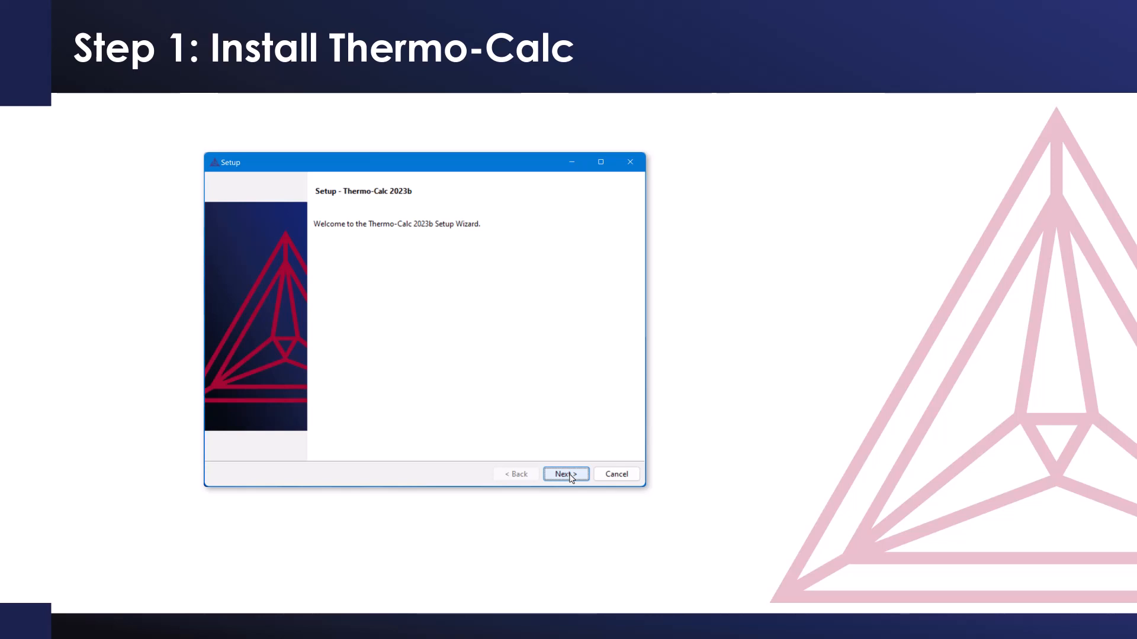
Accept the licence, run the Thermo-Calc 2023b installation with default mode, and finish the wizard
left_click(565, 474)
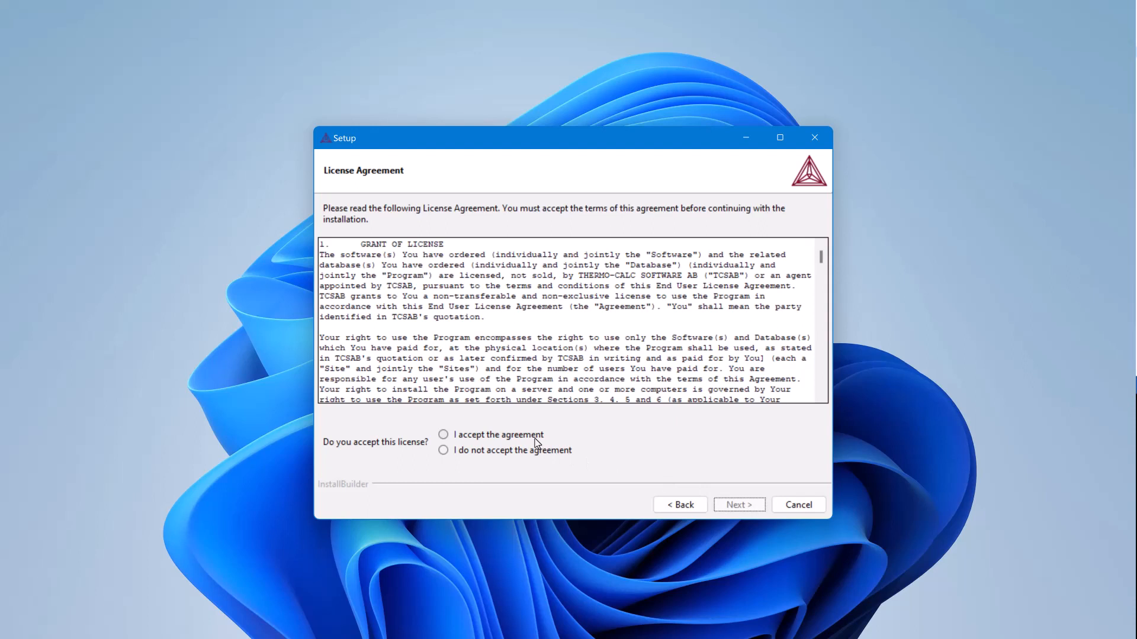
left_click(738, 504)
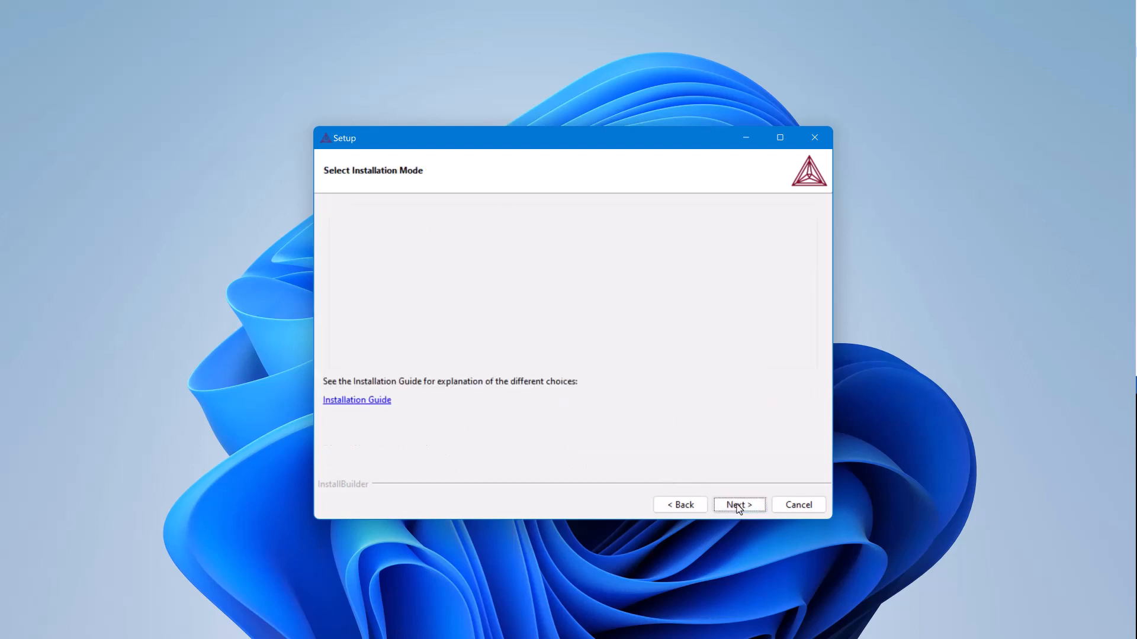
left_click(738, 505)
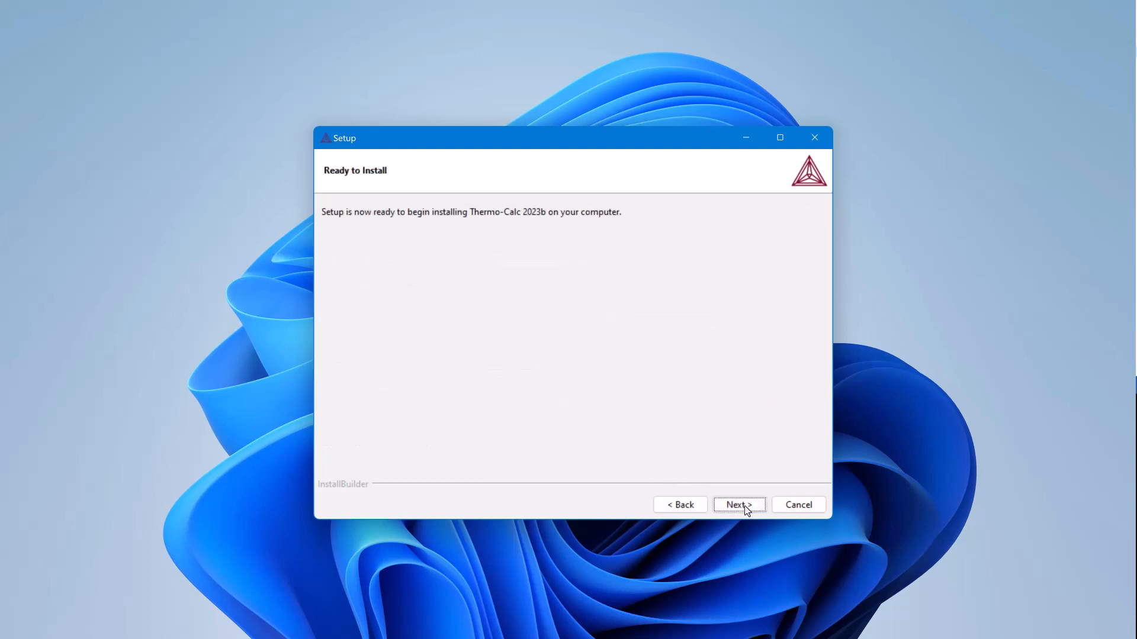
left_click(738, 505)
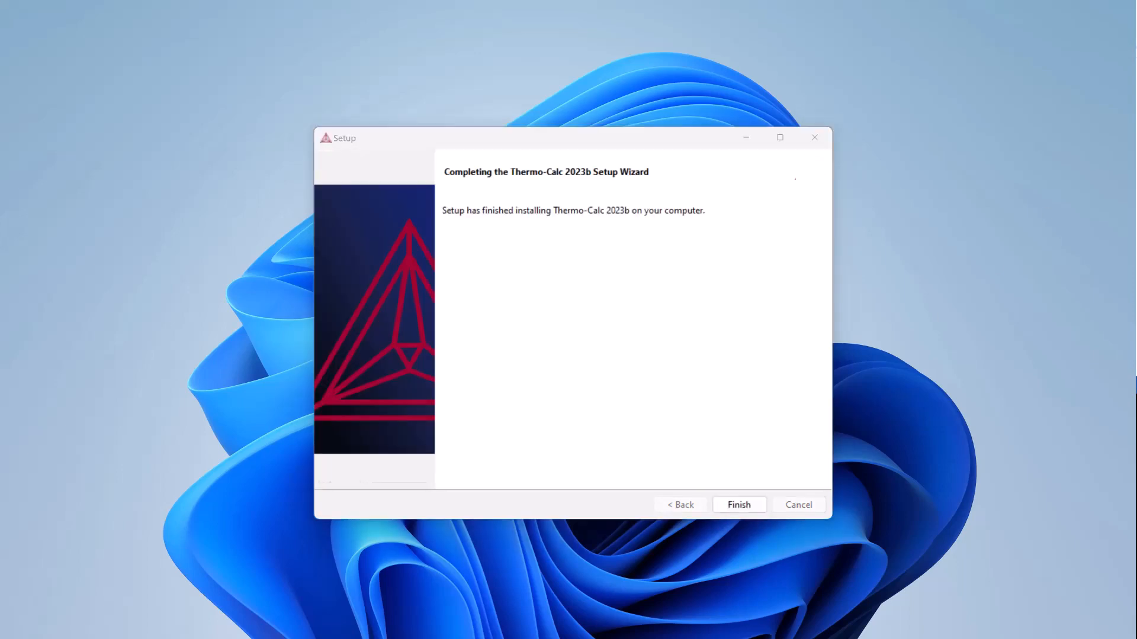
left_click(738, 505)
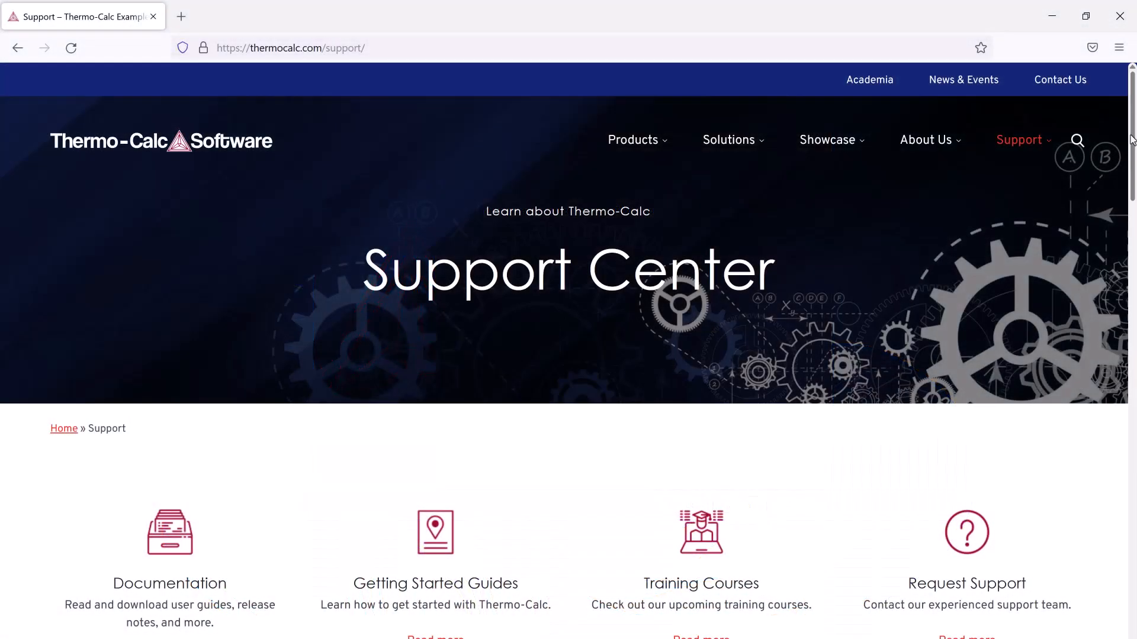
Reach the Video Tutorials page via 'Read more' under Installation Help on the Support page
scroll("down", 3)
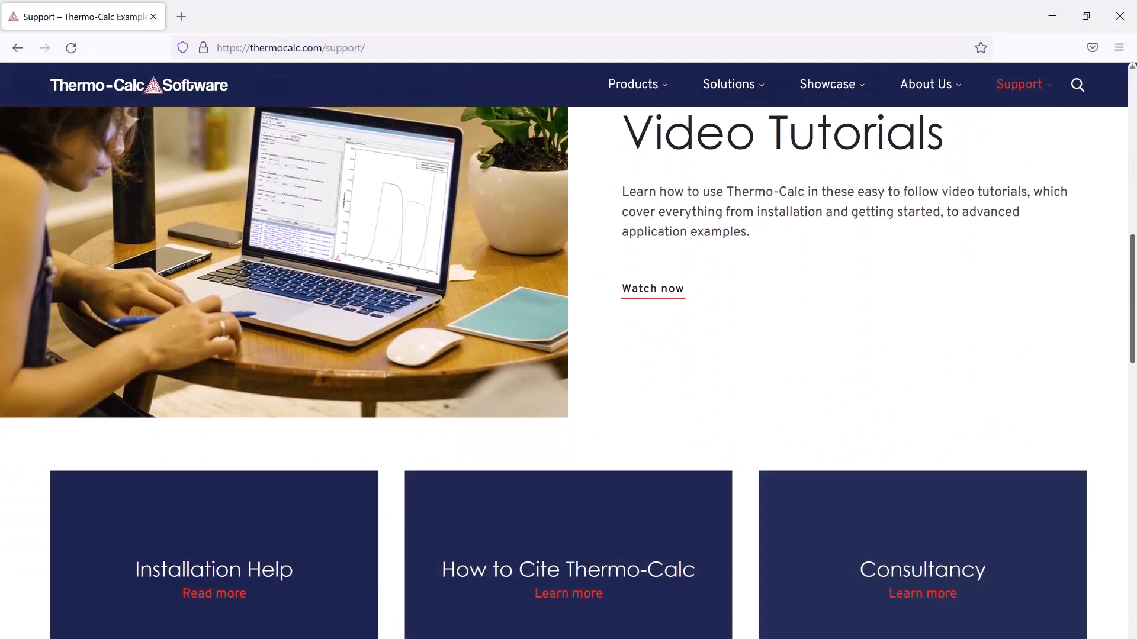
scroll("down", 3)
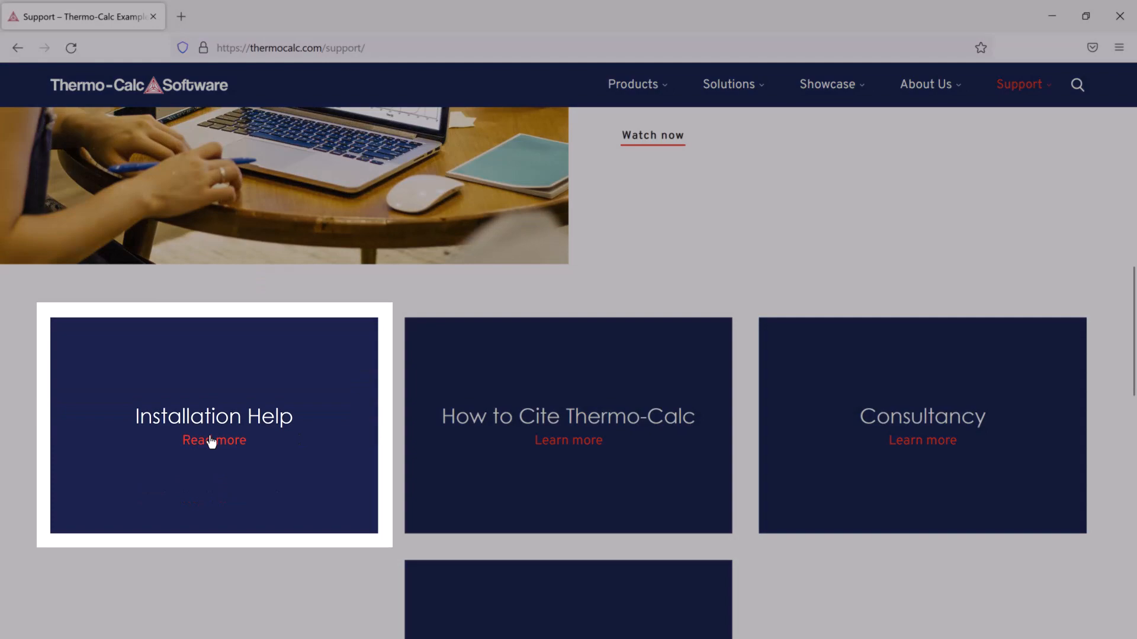
left_click(214, 441)
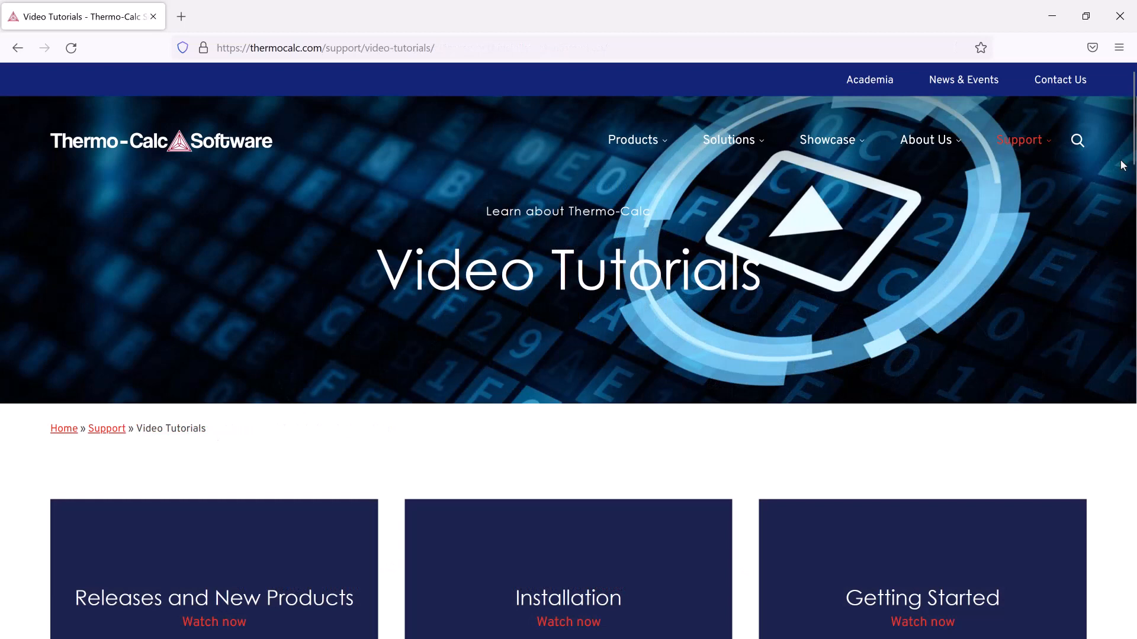
mouse_move(1122, 167)
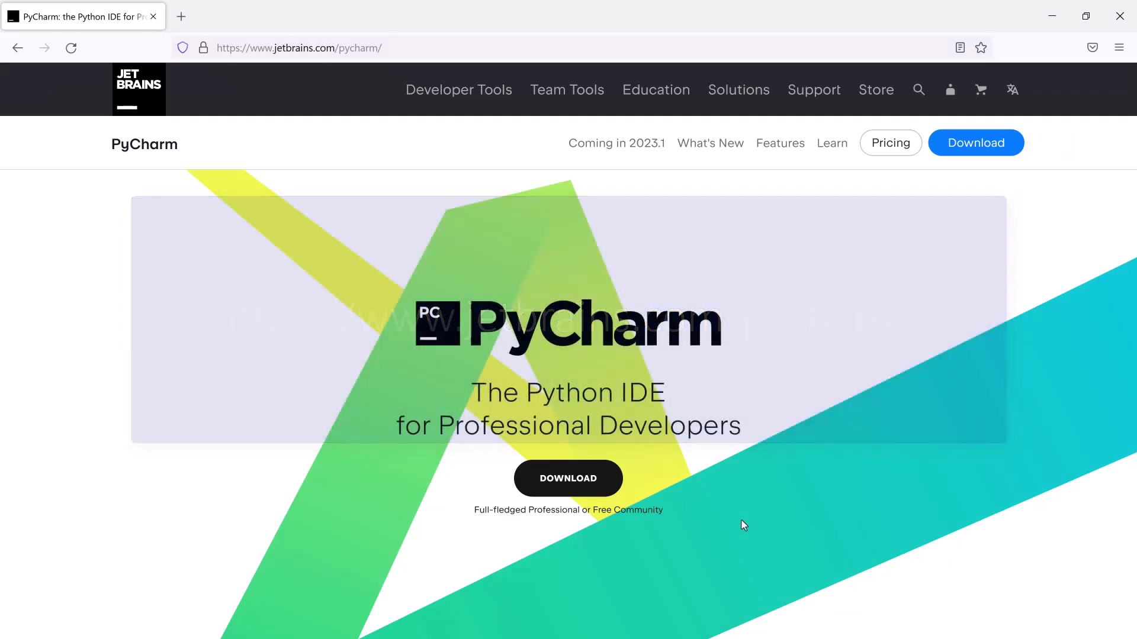
Download the PyCharm Community 2022.3.3 Windows installer and show it in the Downloads folder
left_click(568, 479)
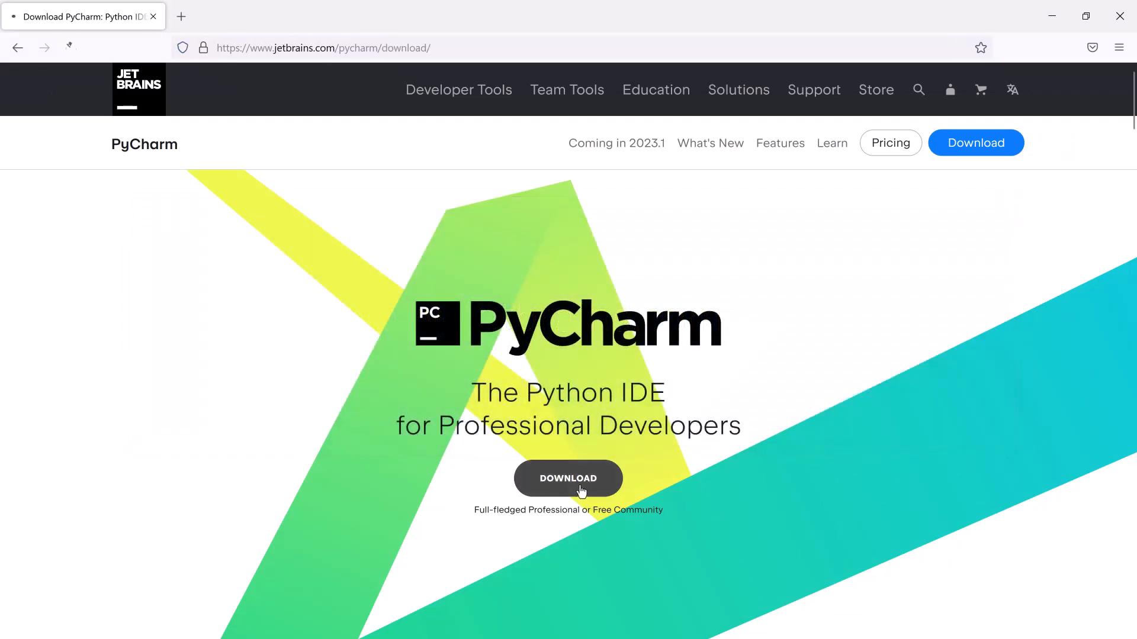
left_click(567, 478)
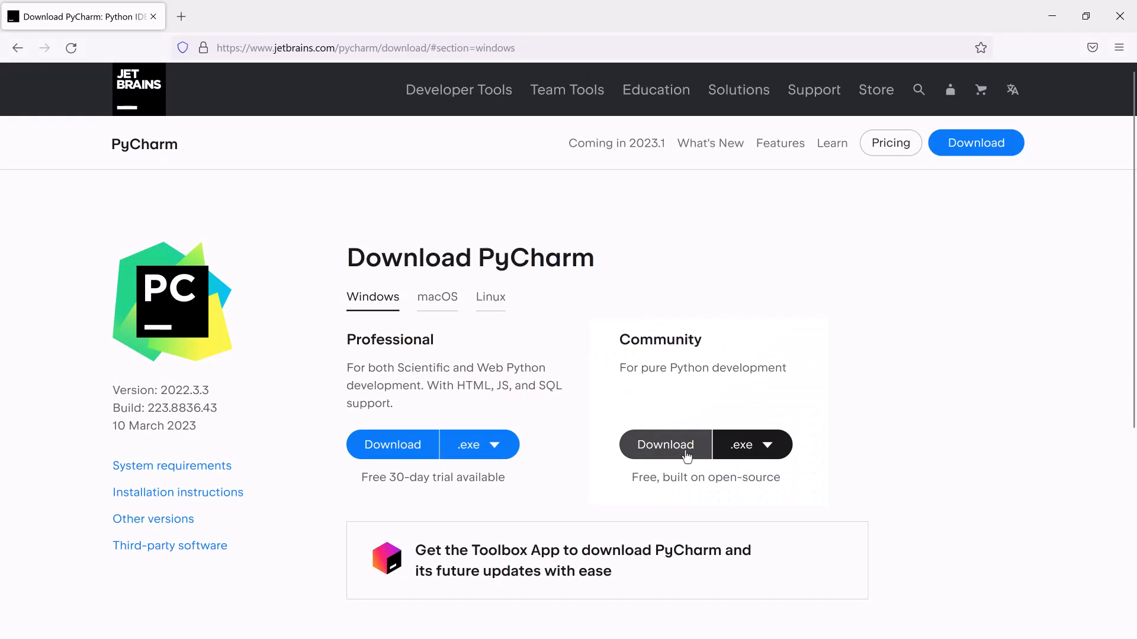
left_click(664, 444)
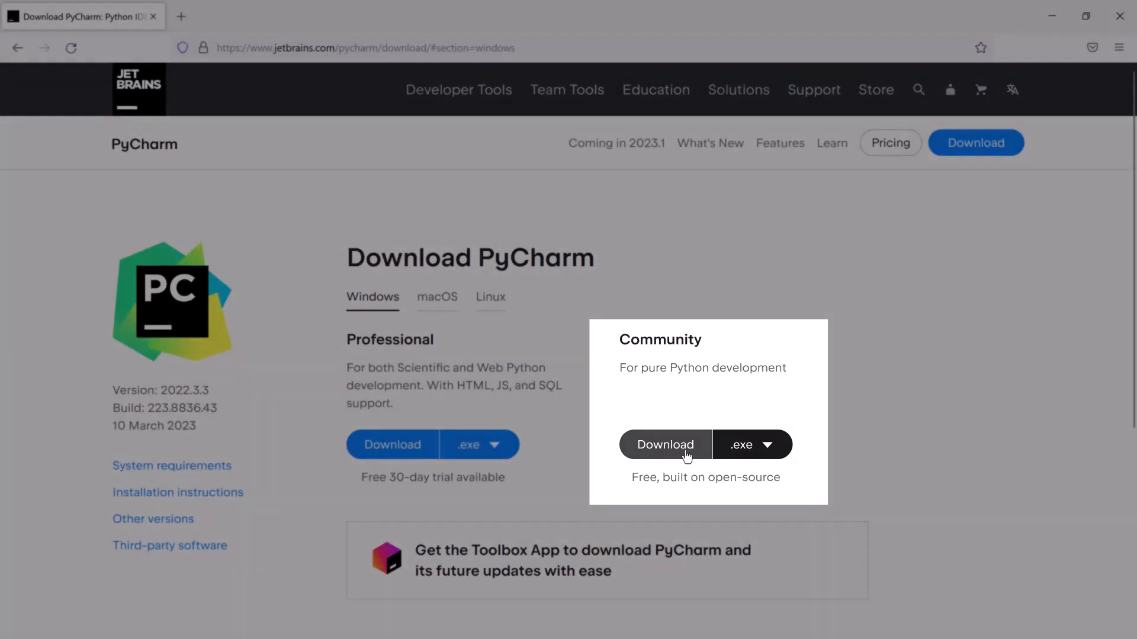
left_click(664, 444)
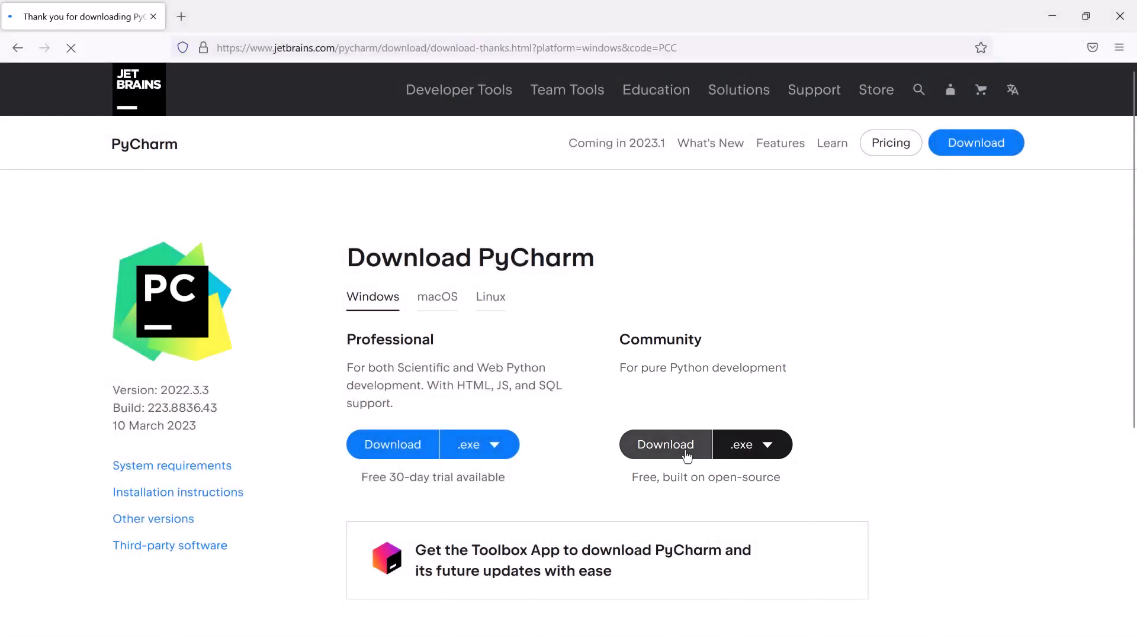
left_click(664, 444)
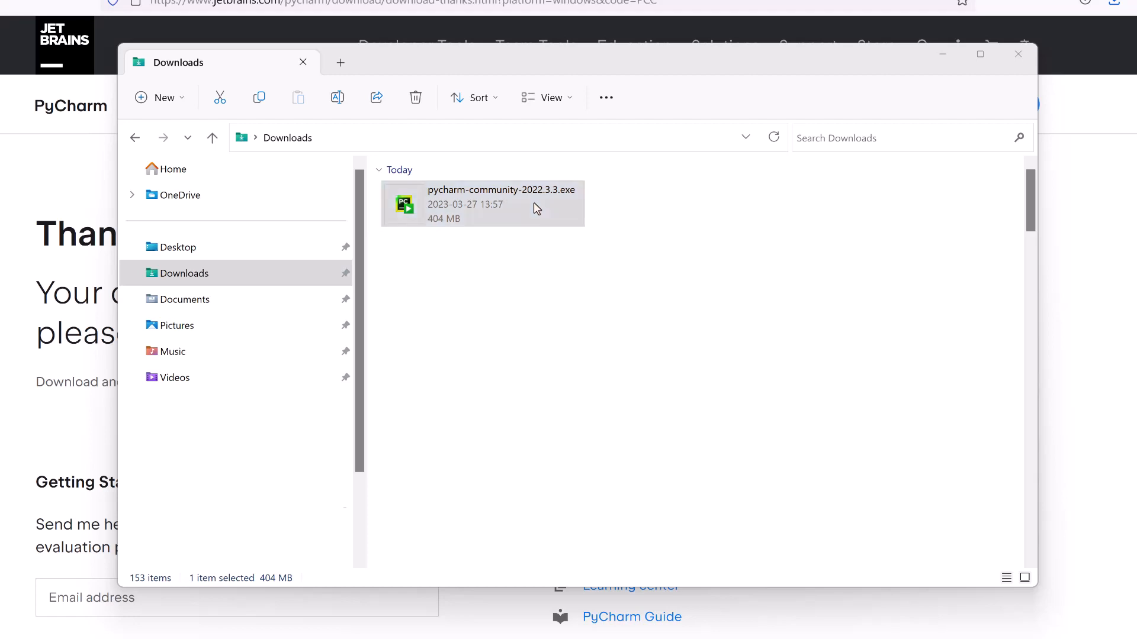
Run pycharm-community-2022.3.3.exe and install with the default folder and no extra options
double_click(482, 202)
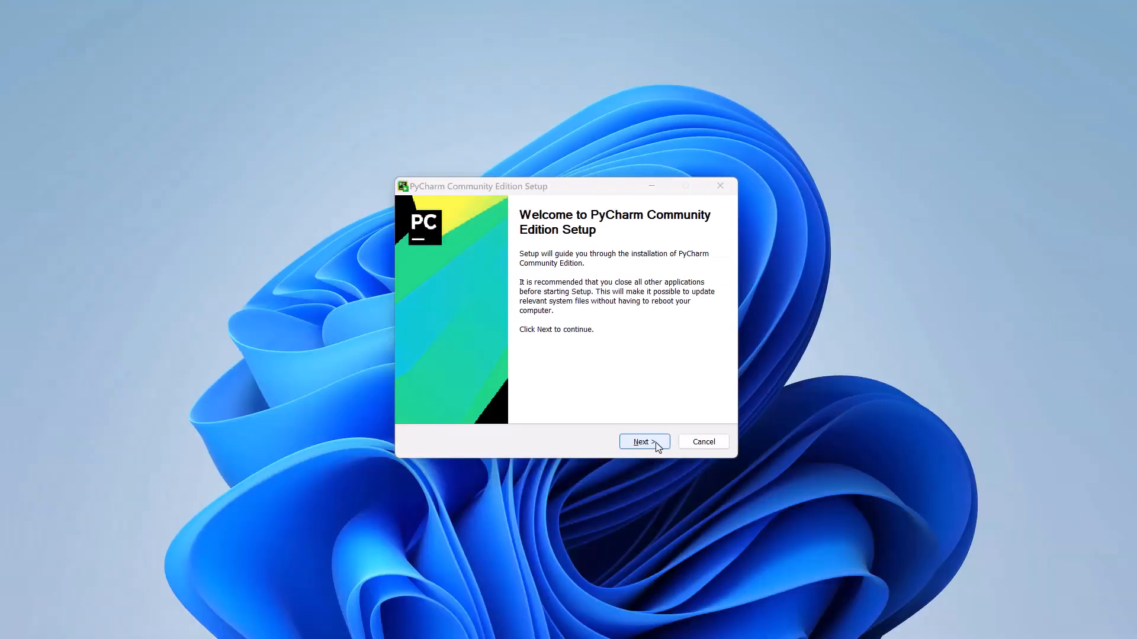
left_click(644, 441)
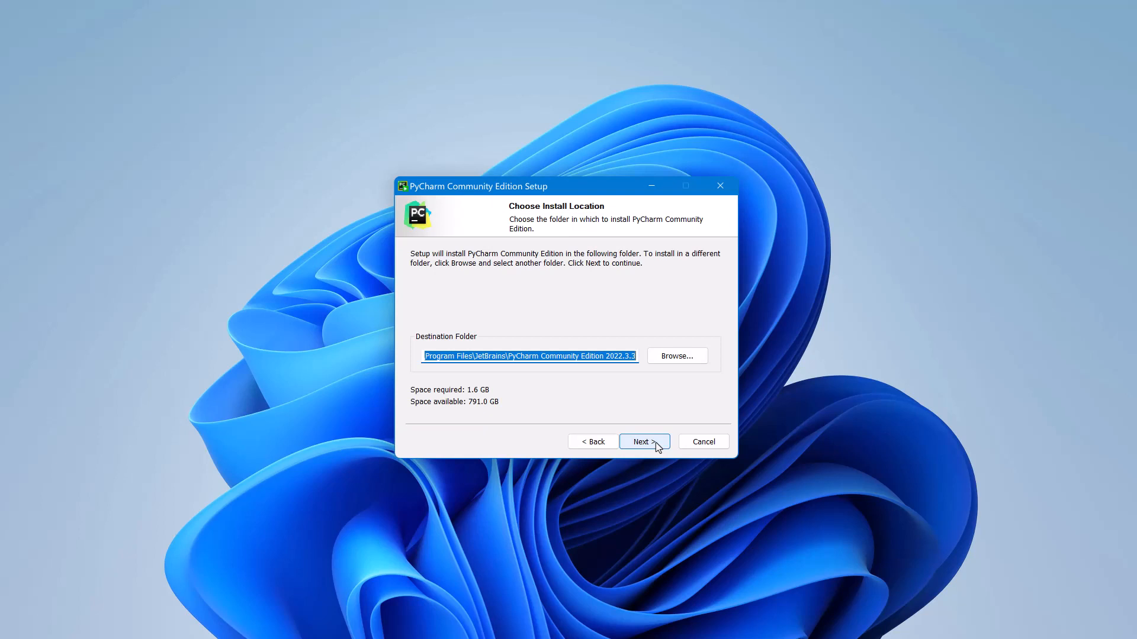
left_click(642, 442)
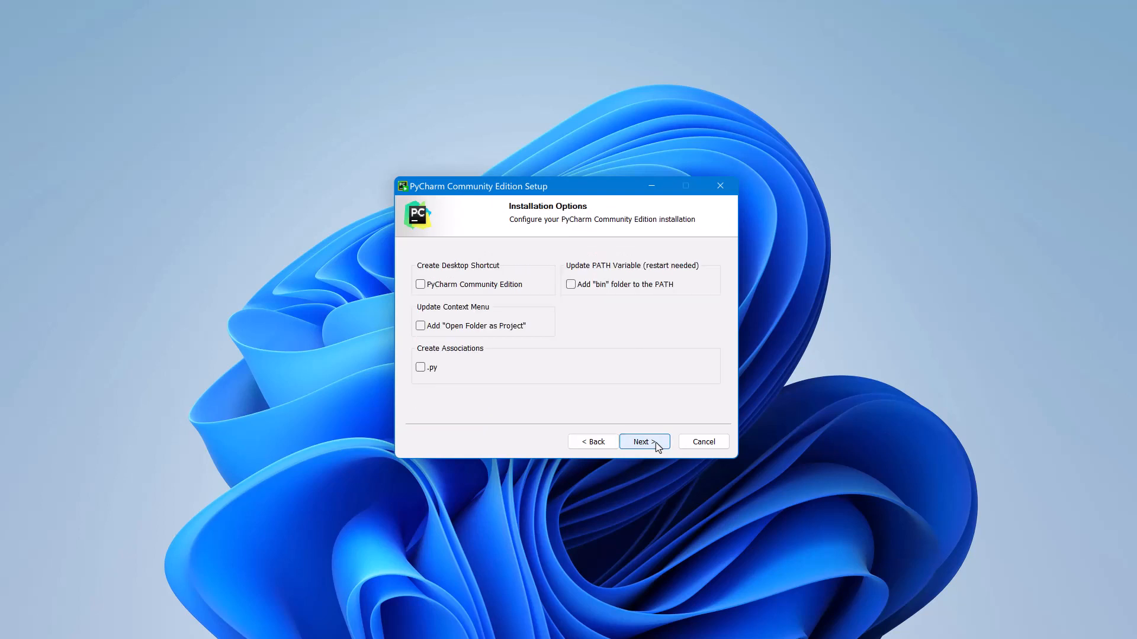
left_click(643, 442)
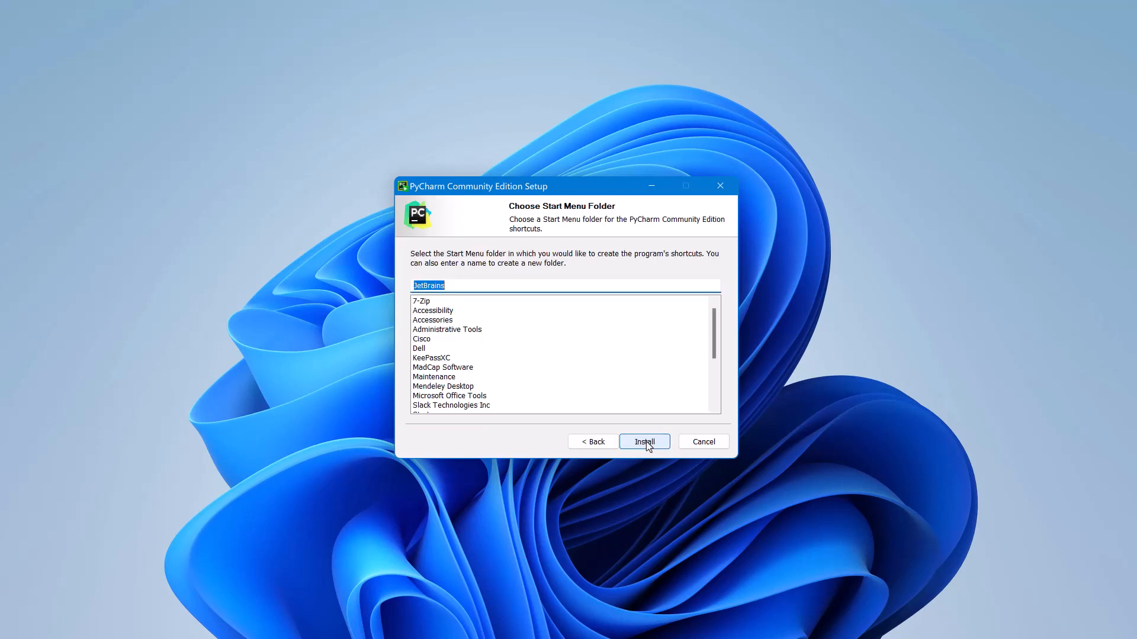
left_click(643, 442)
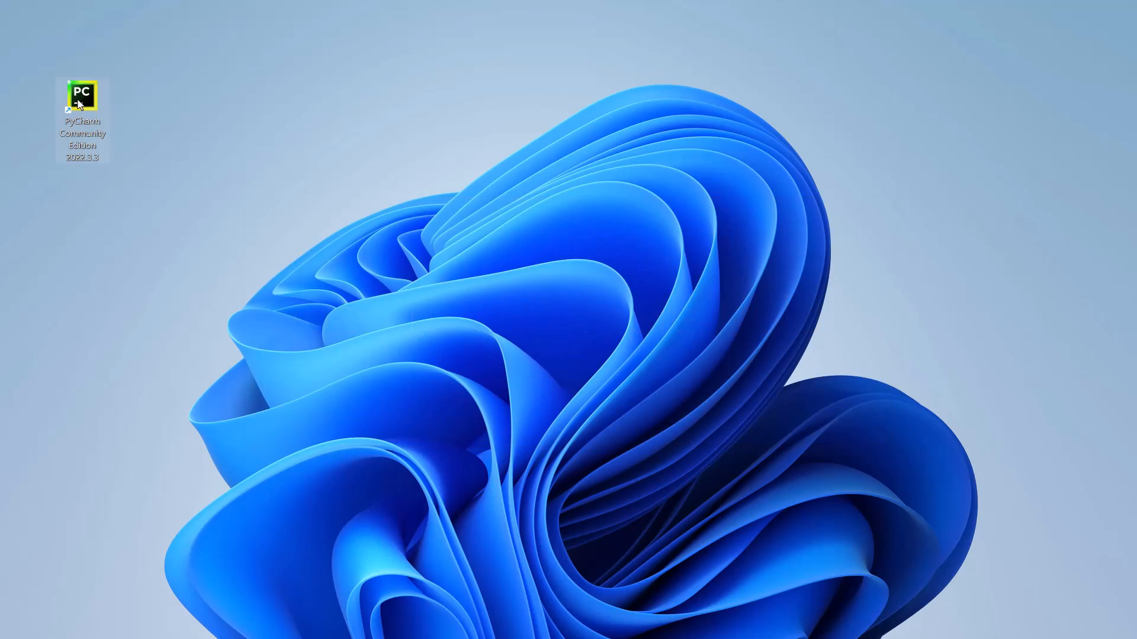
Launch PyCharm and open the Thermo-Calc SDK TC-Python folder as a trusted project
double_click(79, 95)
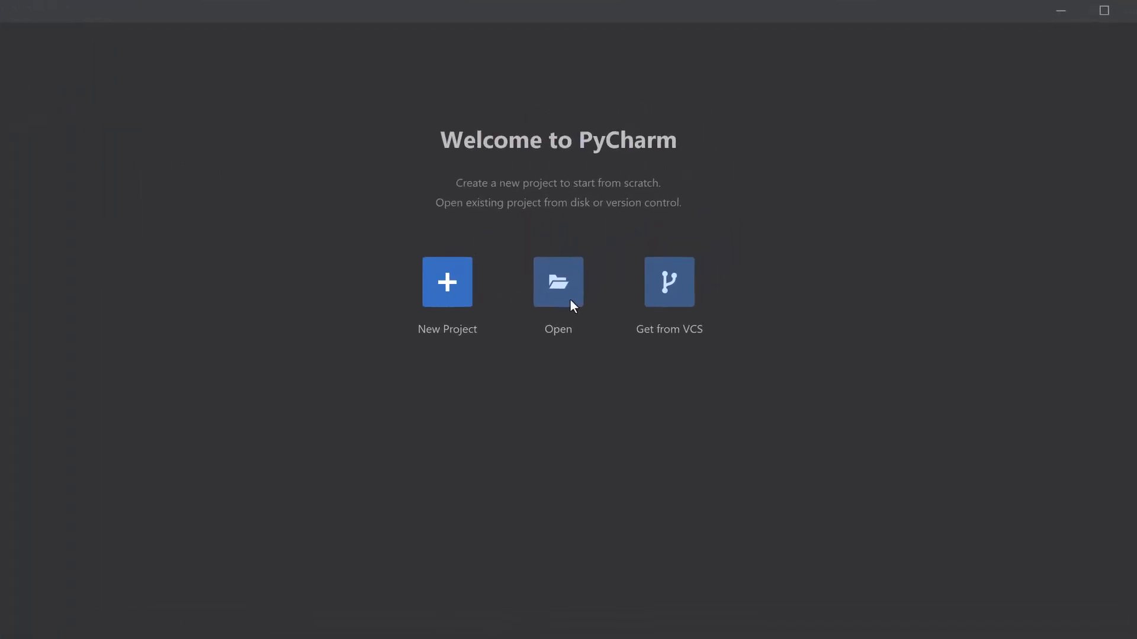
left_click(557, 282)
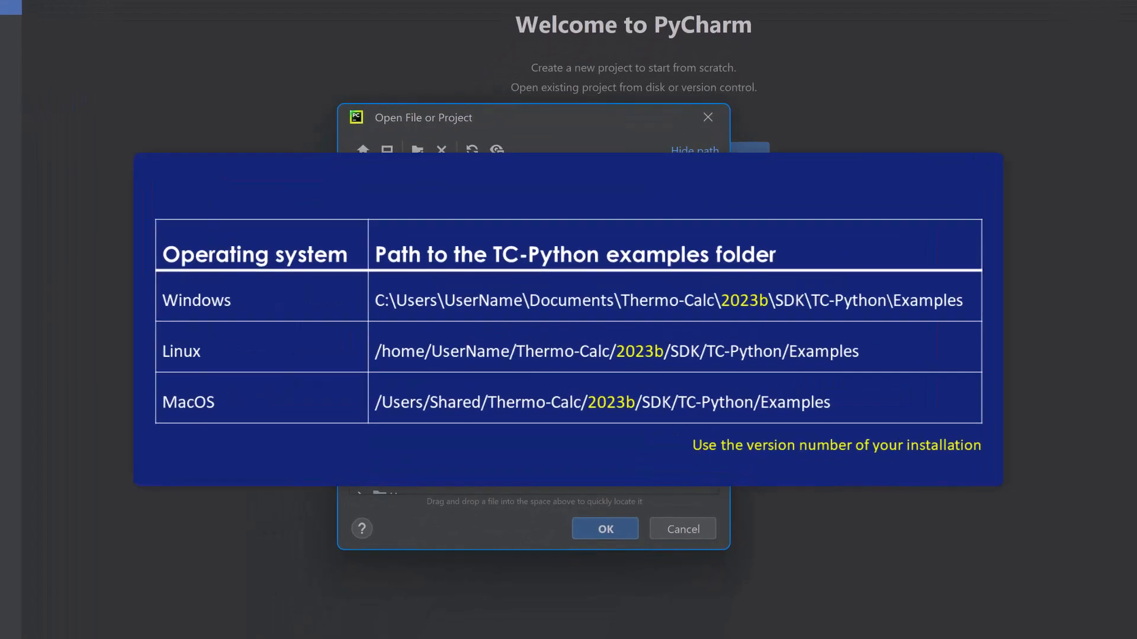
mouse_move(605, 528)
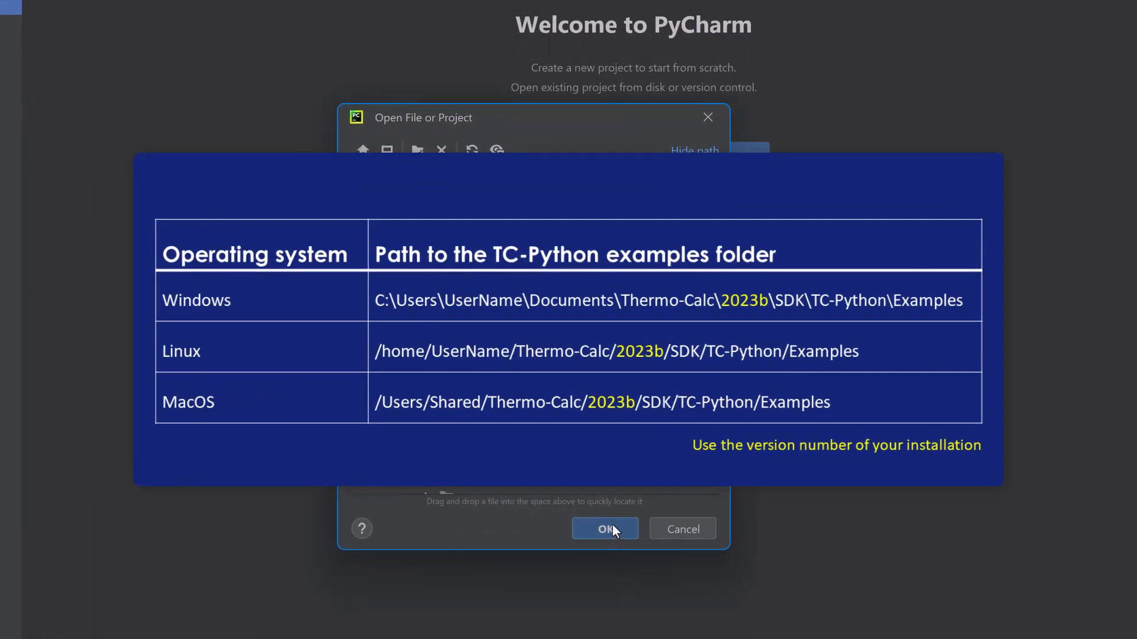
left_click(605, 528)
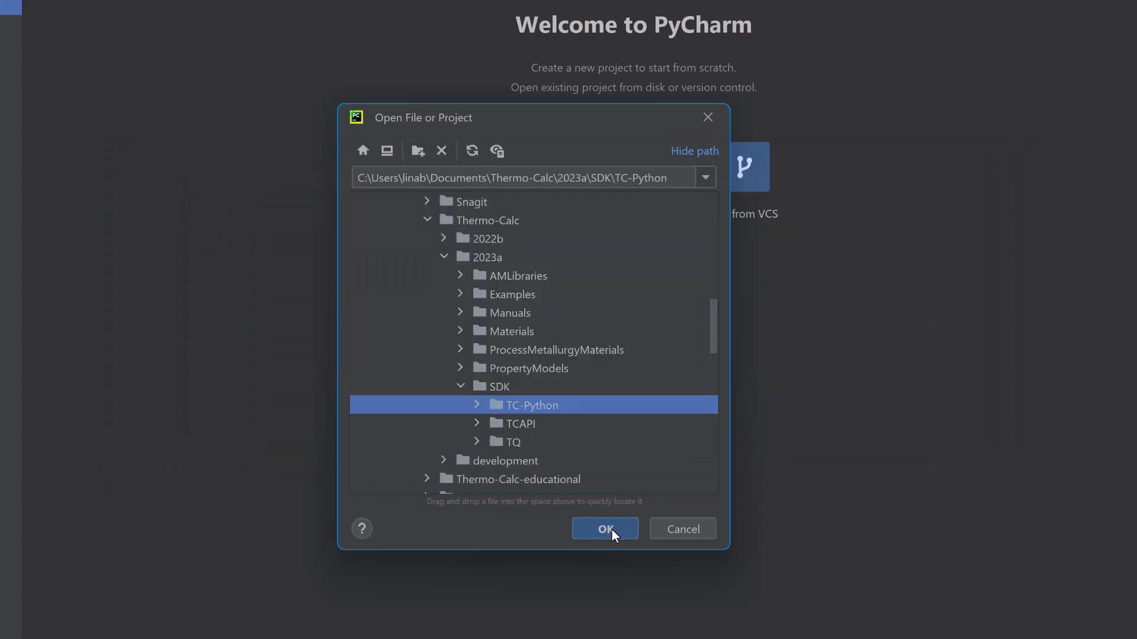
left_click(605, 528)
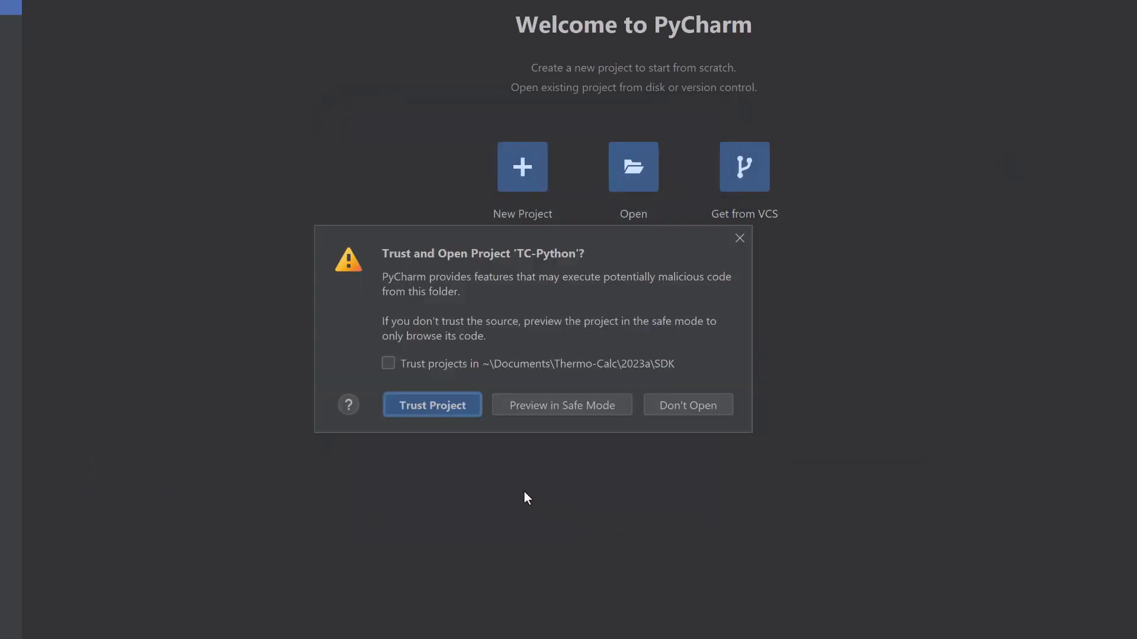
mouse_move(486, 444)
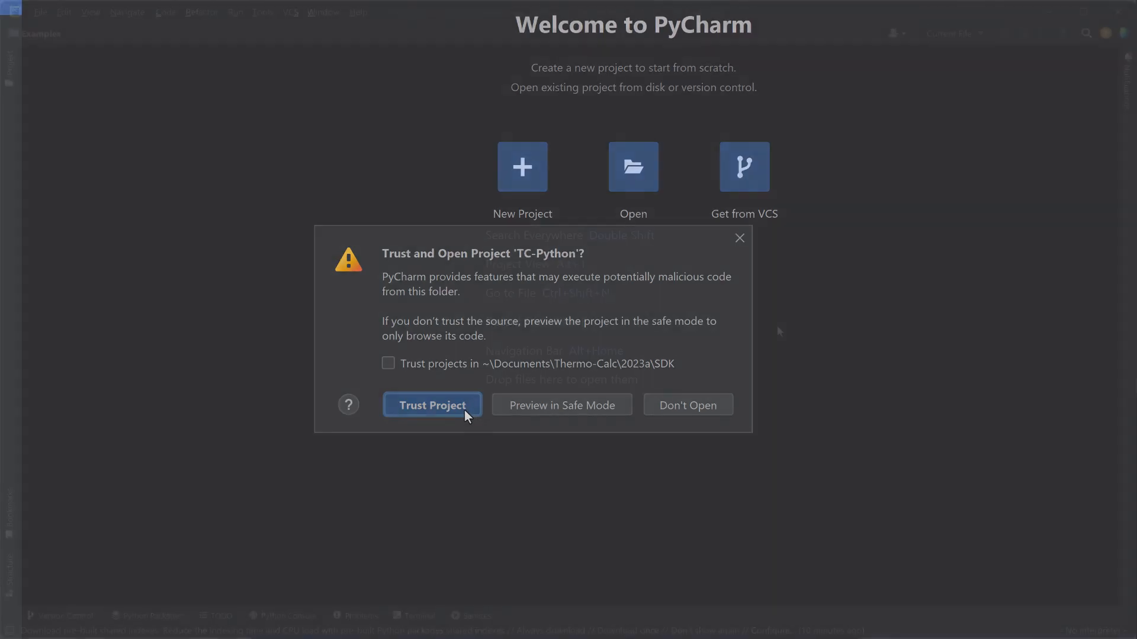
left_click(431, 405)
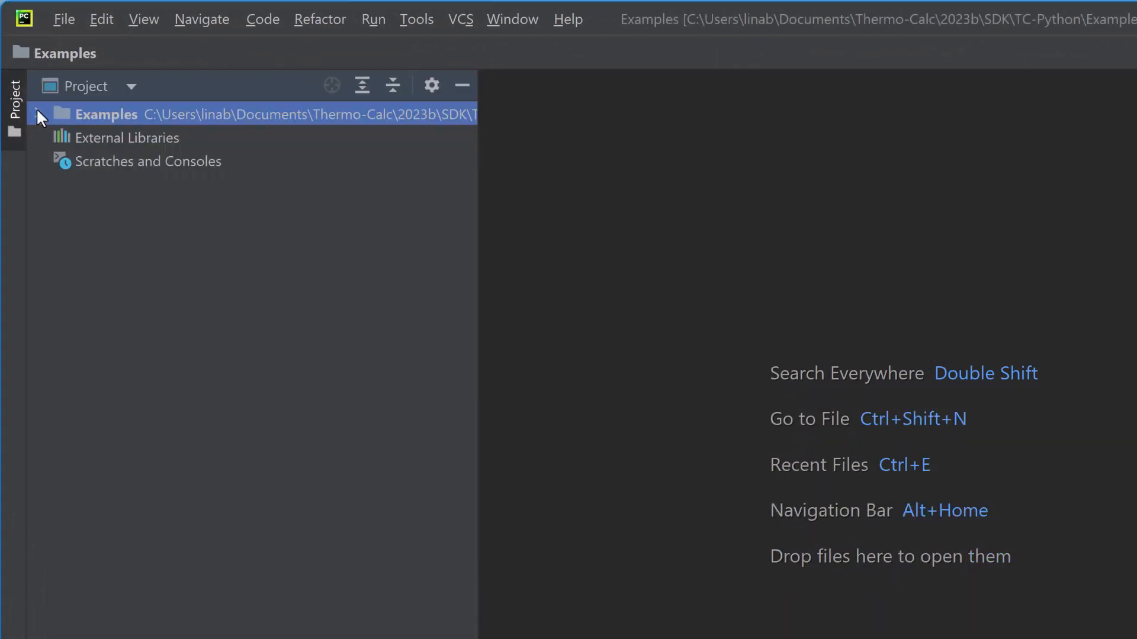
Expand the Examples node and start adding an interpreter from the <No interpreter> status bar entry
left_click(40, 114)
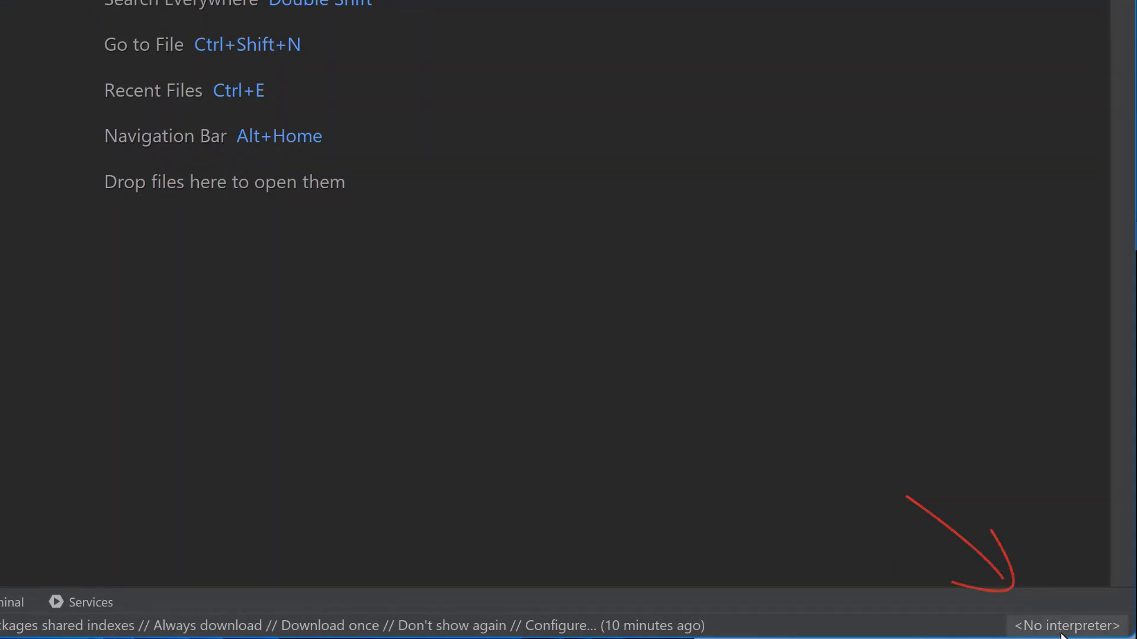
left_click(1065, 625)
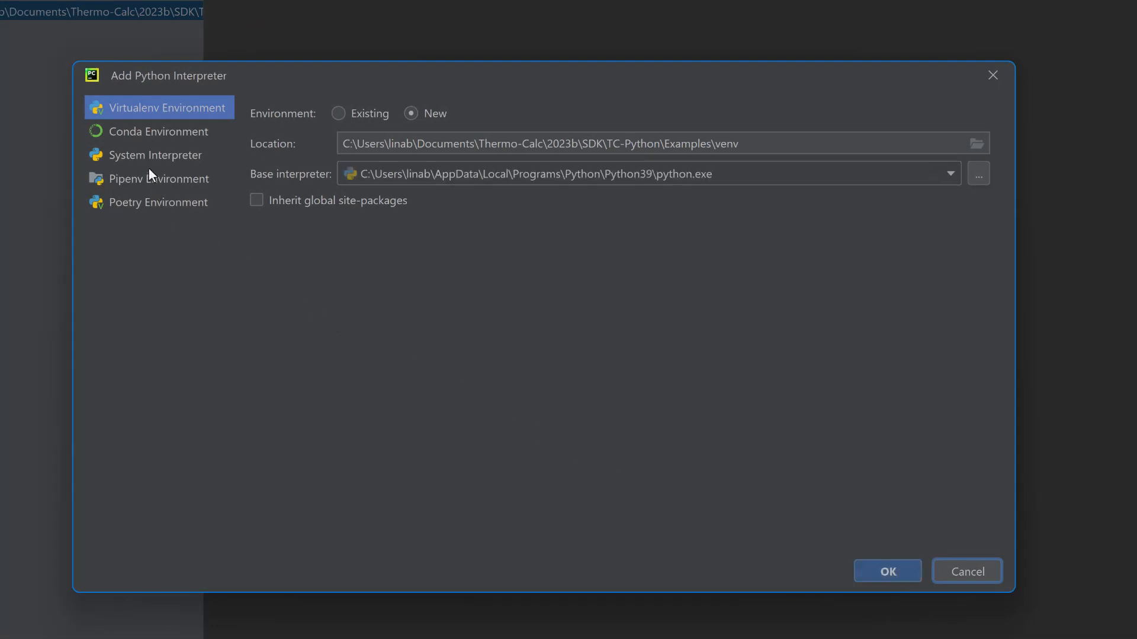
Add C:\Program Files\Thermo-Calc\2023a\python\python.exe as a system interpreter
left_click(154, 154)
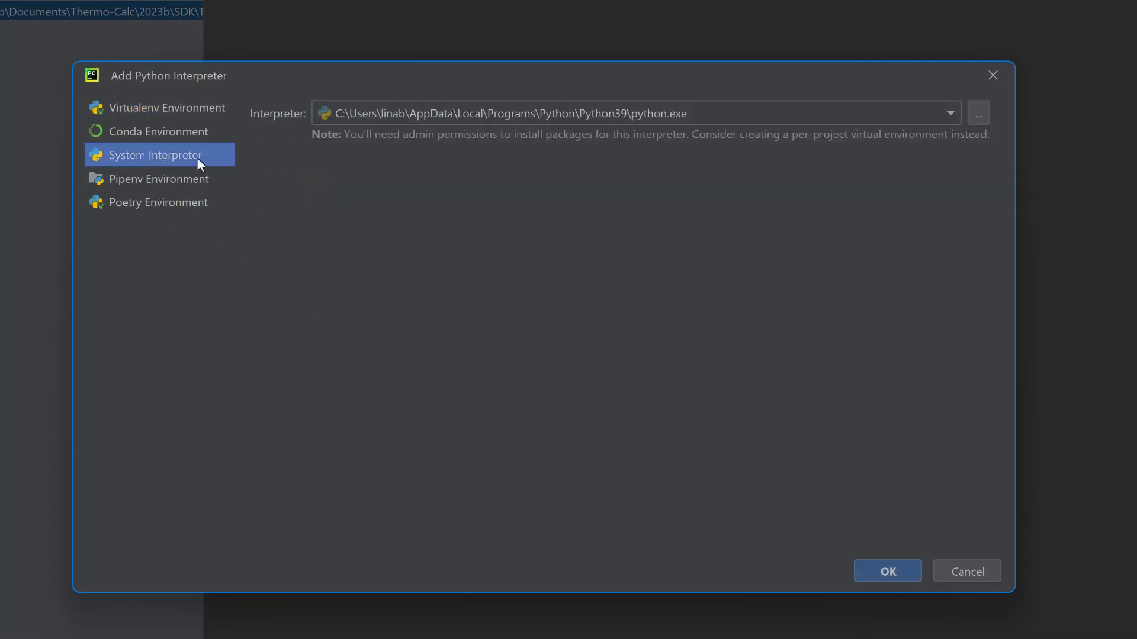
mouse_move(978, 113)
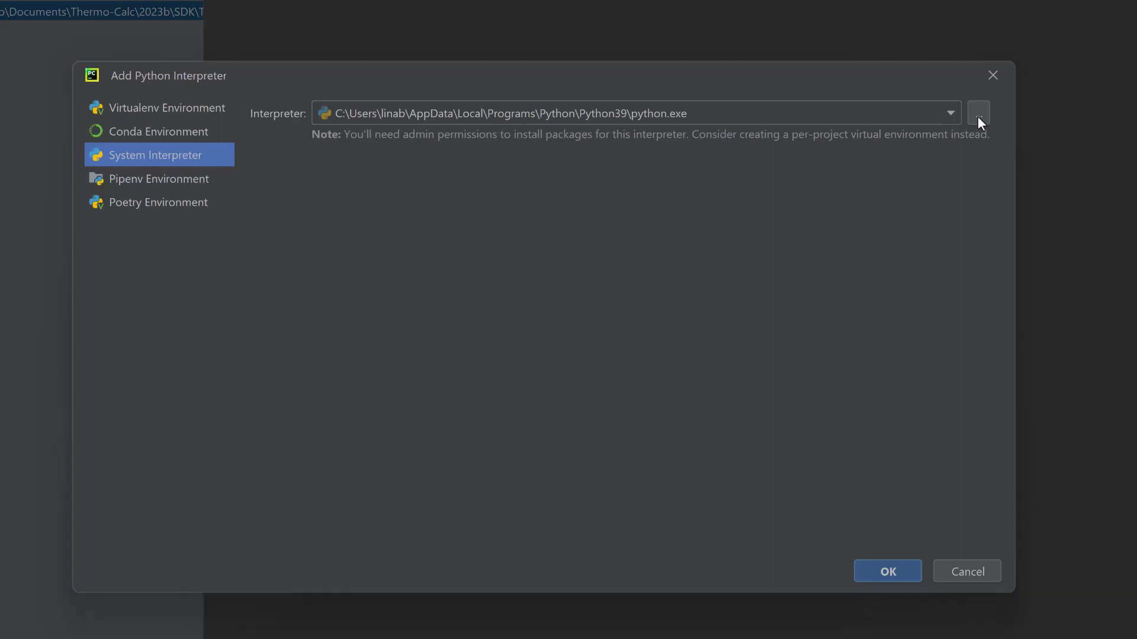
left_click(977, 113)
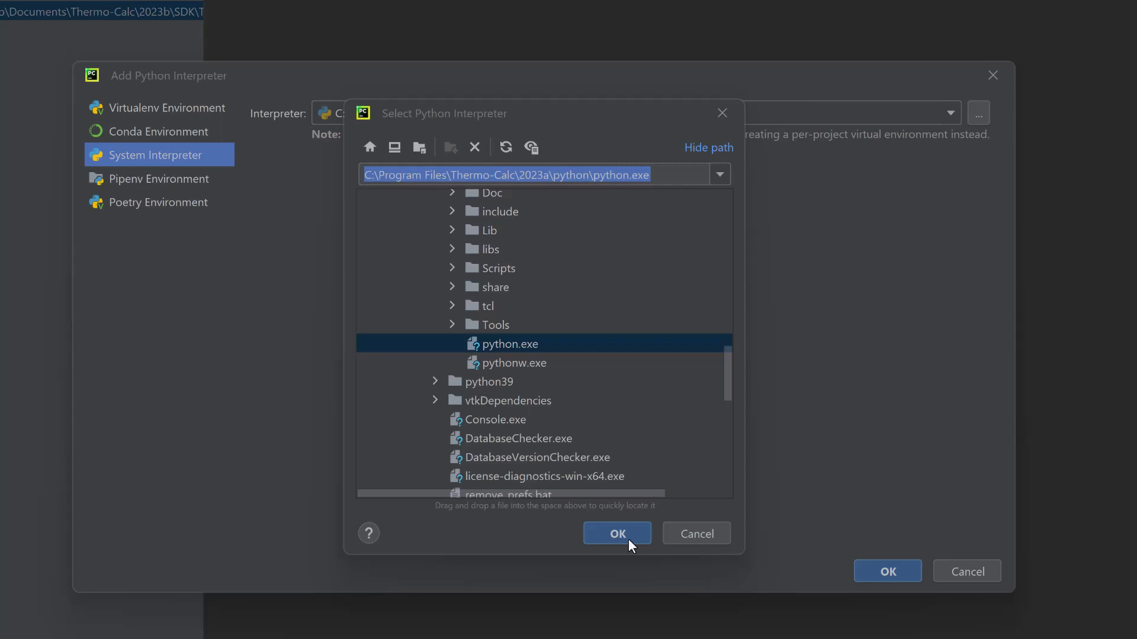
left_click(616, 534)
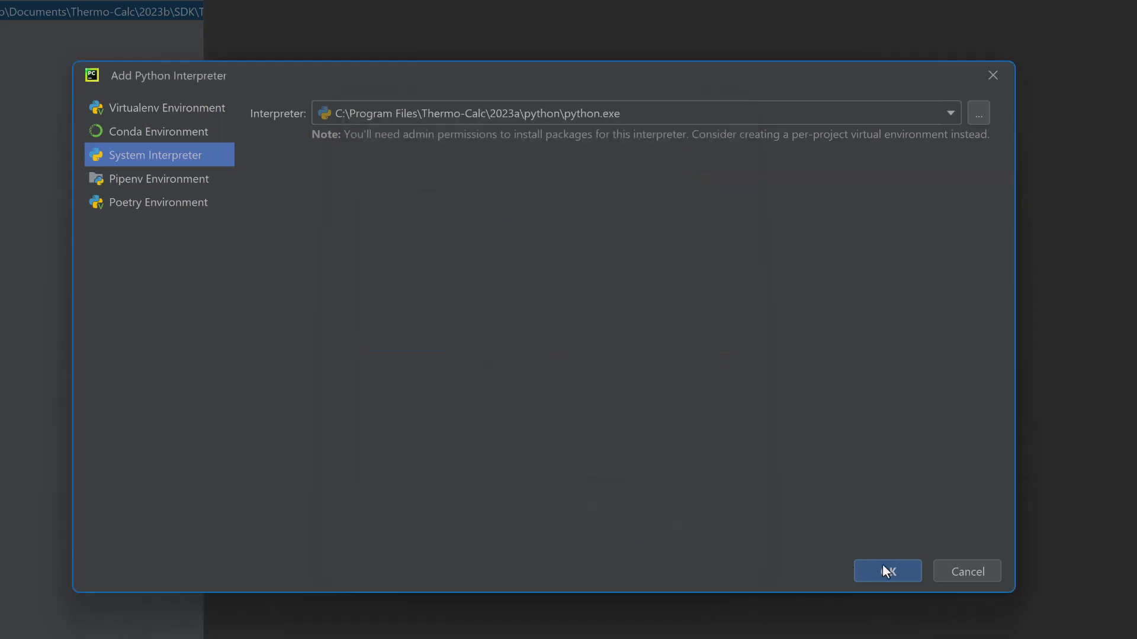
left_click(887, 571)
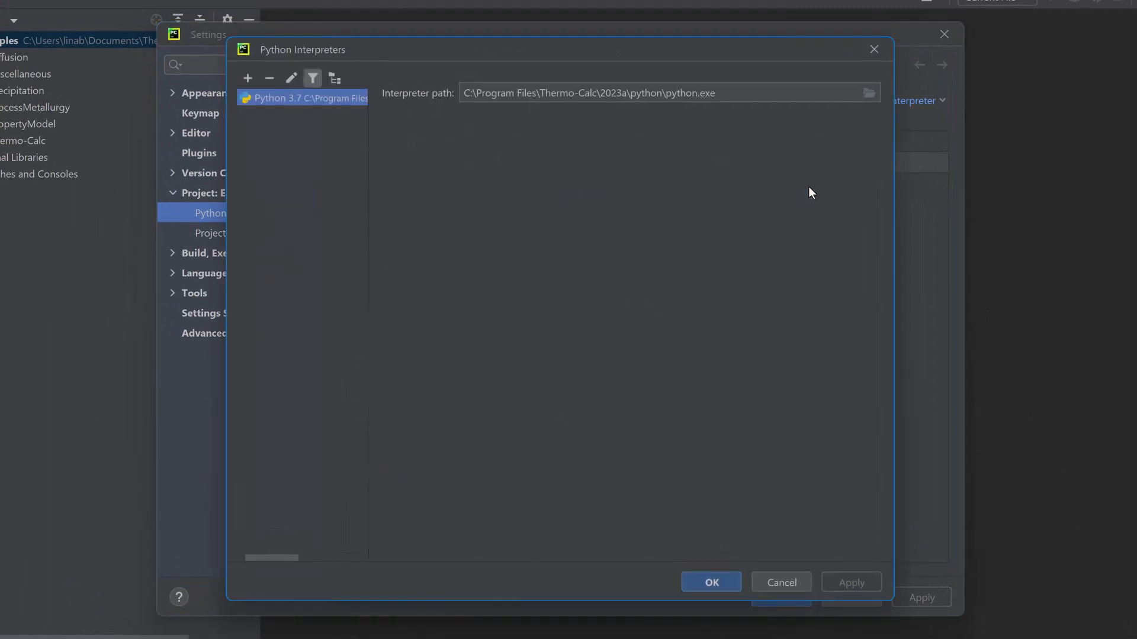
mouse_move(383, 118)
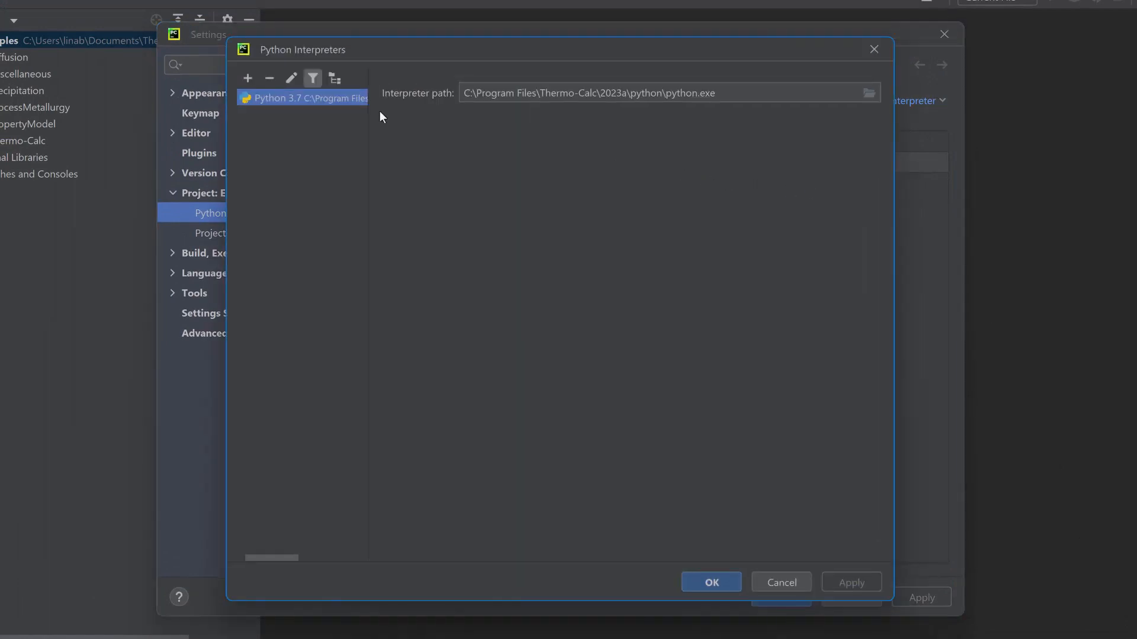
Rename the interpreter to 'Python 3.7 - Thermo-Calc' and save it as the Examples project interpreter
left_click(290, 78)
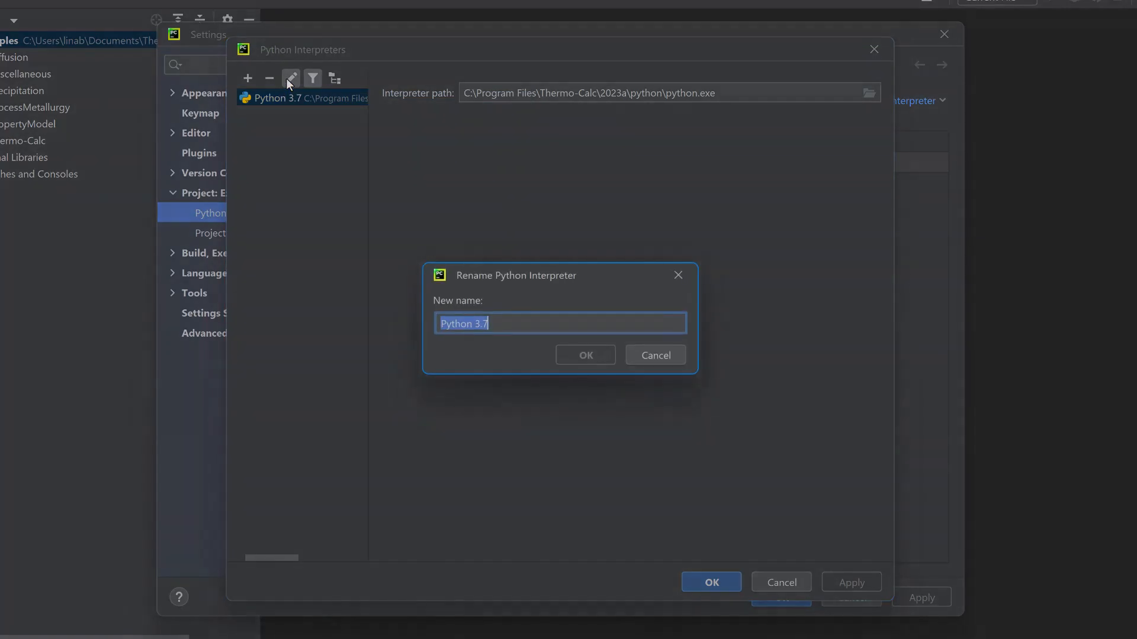
left_click(513, 322)
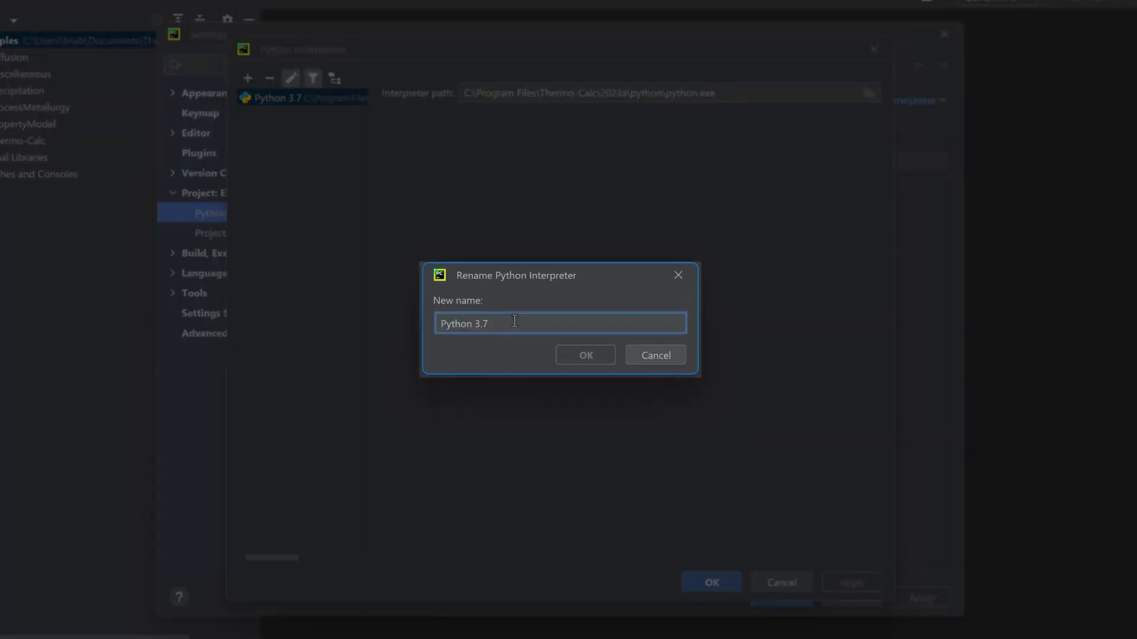
type("- T")
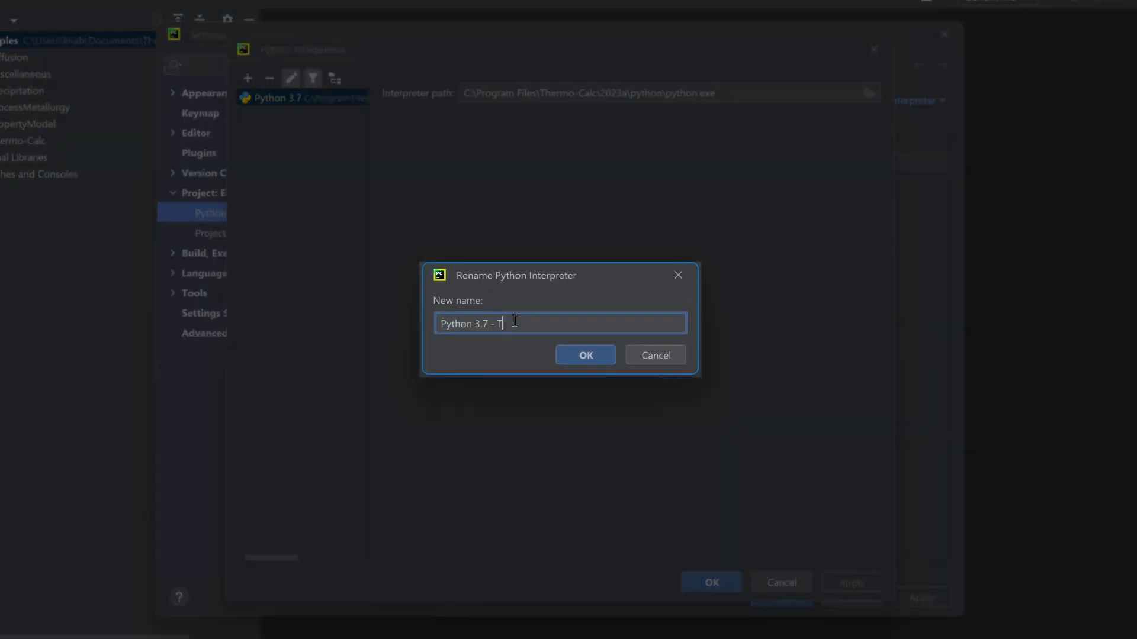
type("hermo-Calc")
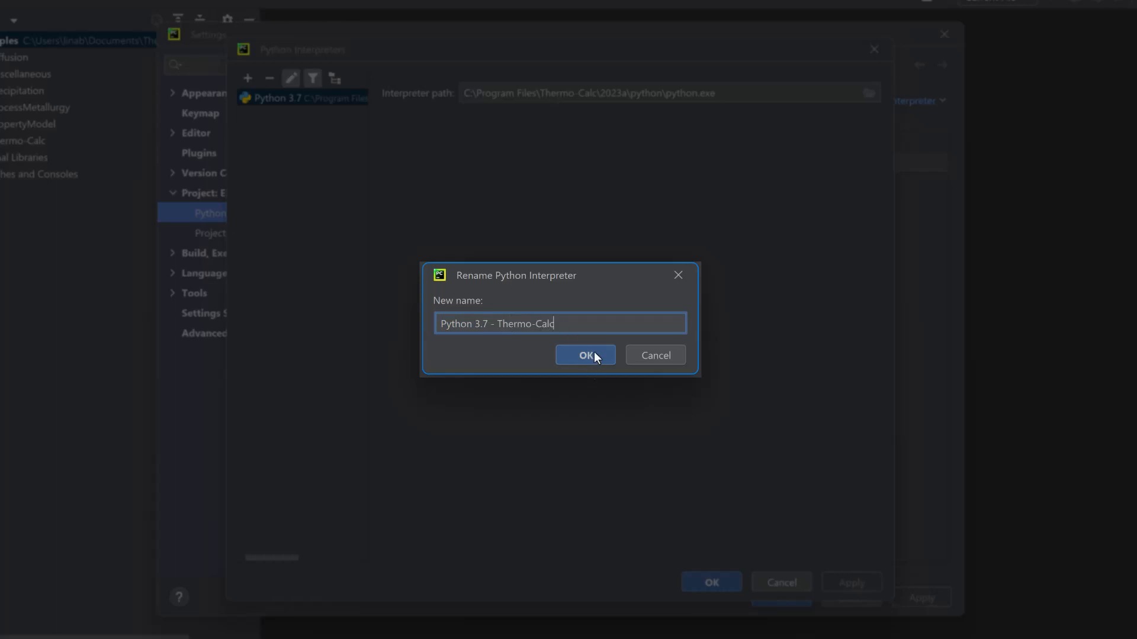
left_click(584, 356)
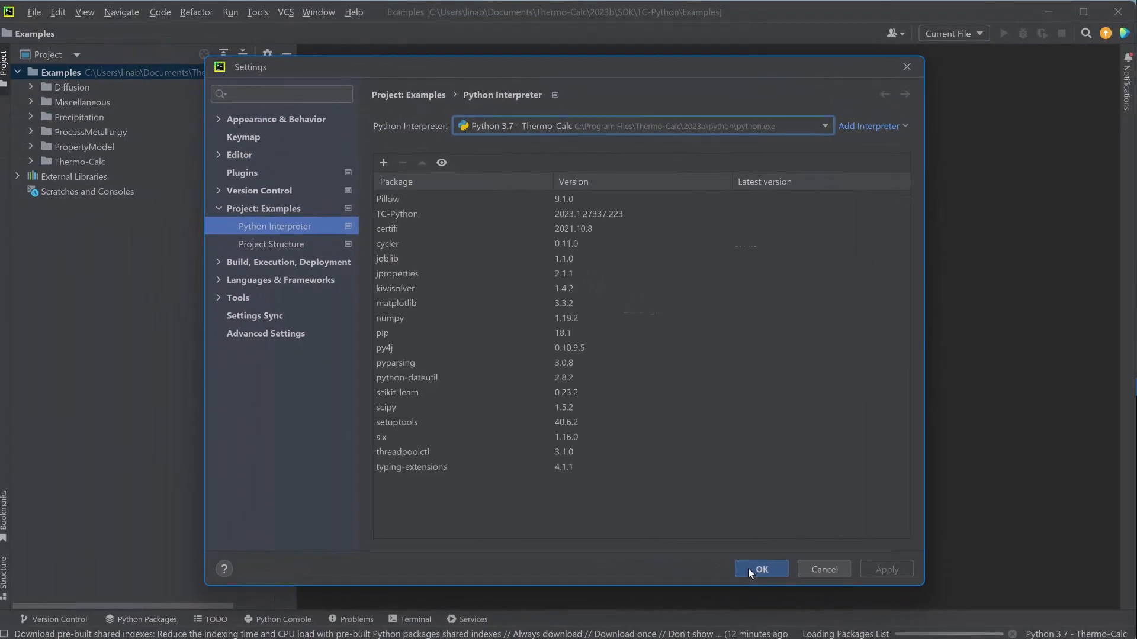
left_click(760, 569)
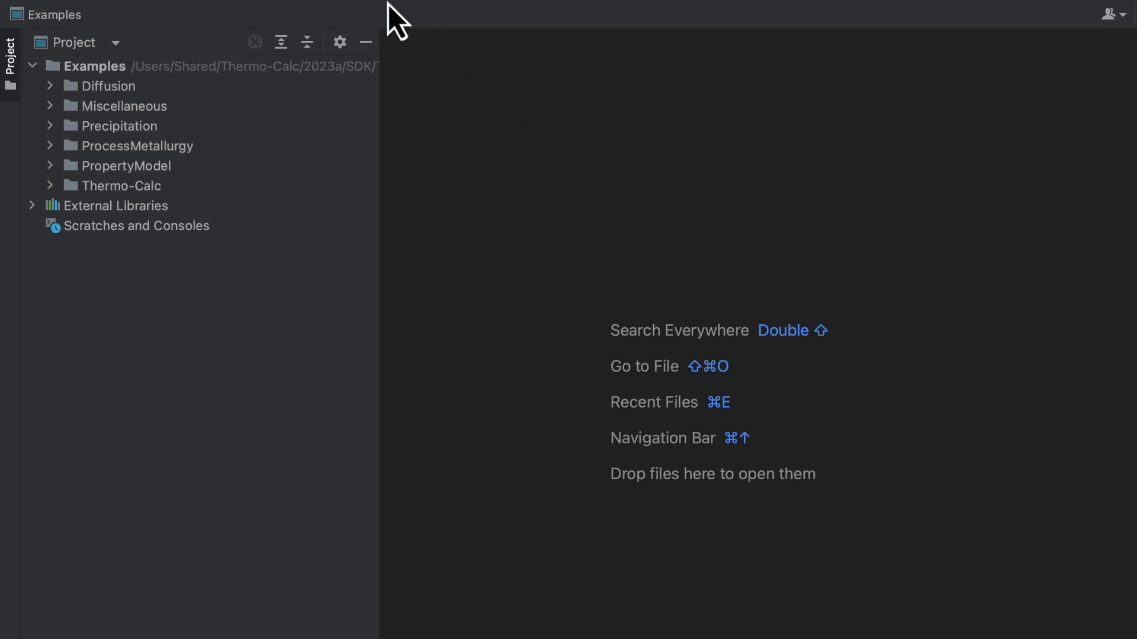
From Run > Edit Configurations, reach the Python template's Environment Variables editor
left_click(478, 12)
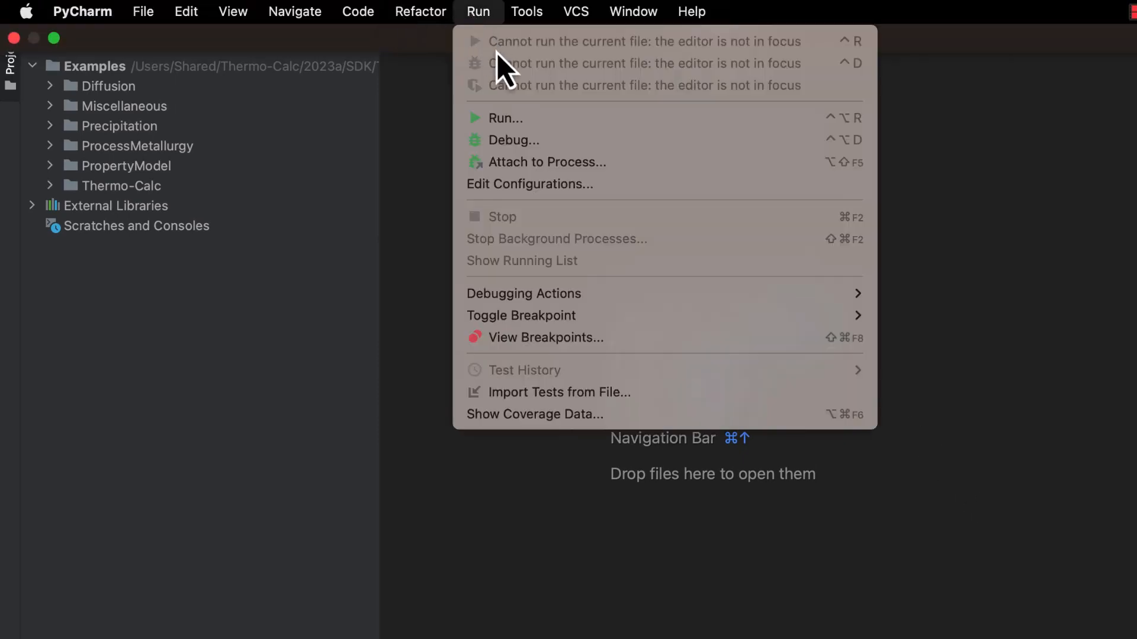
left_click(528, 184)
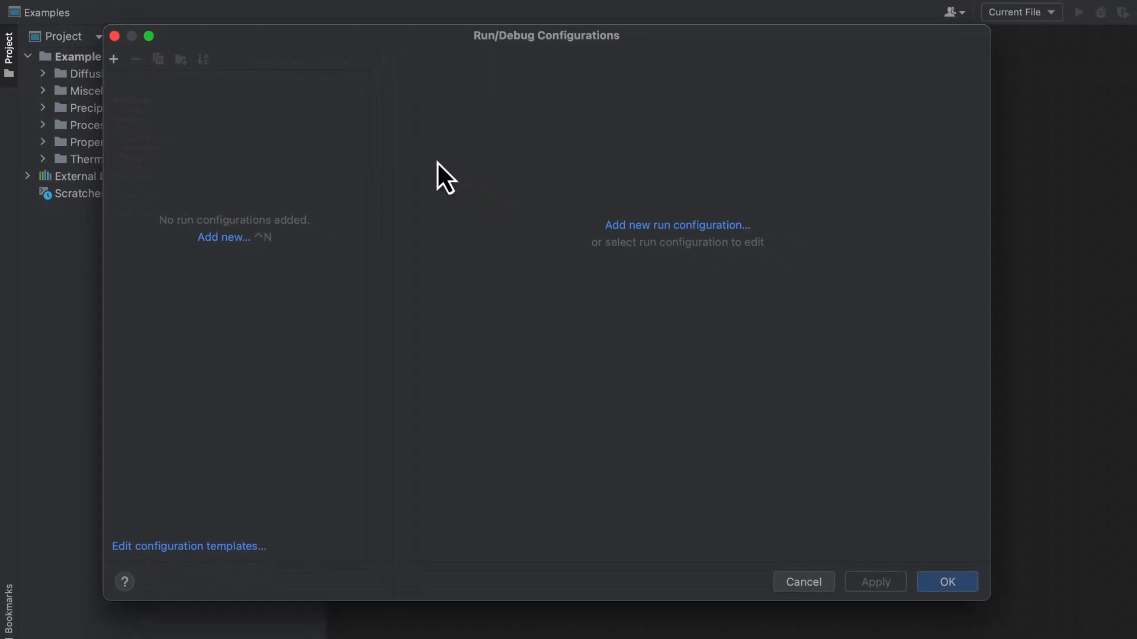
mouse_move(423, 209)
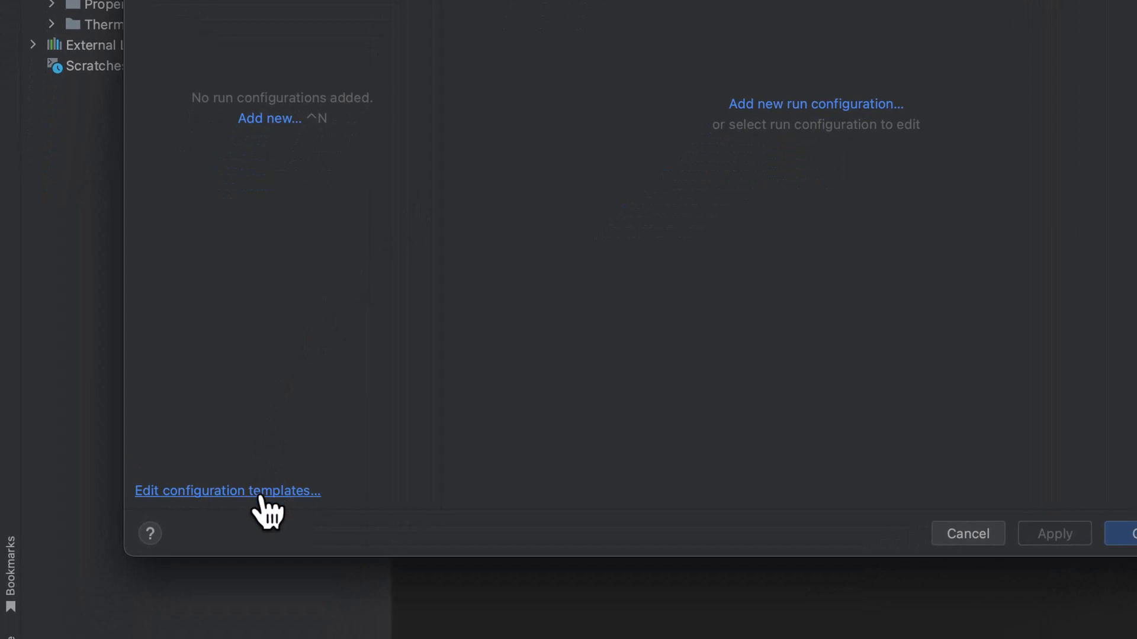
left_click(227, 491)
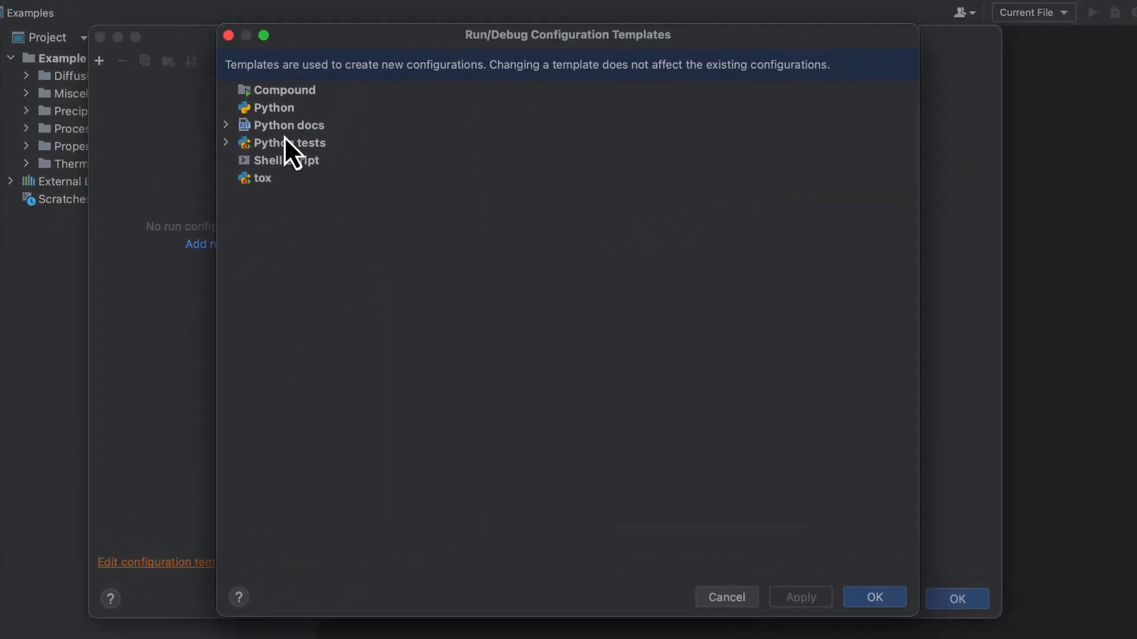
left_click(273, 108)
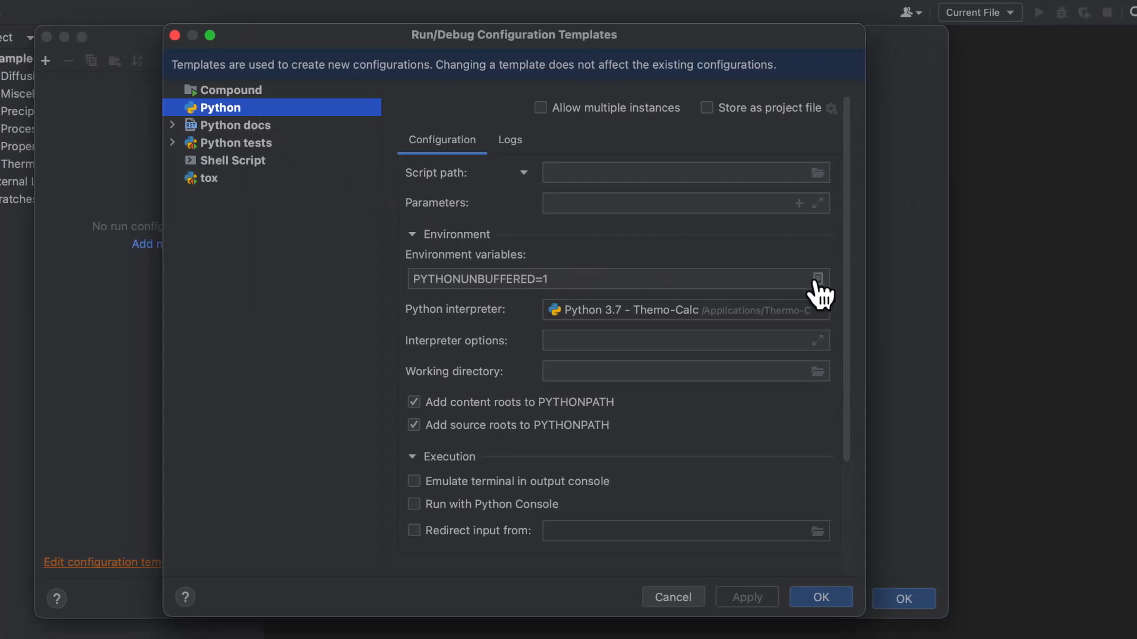
left_click(819, 280)
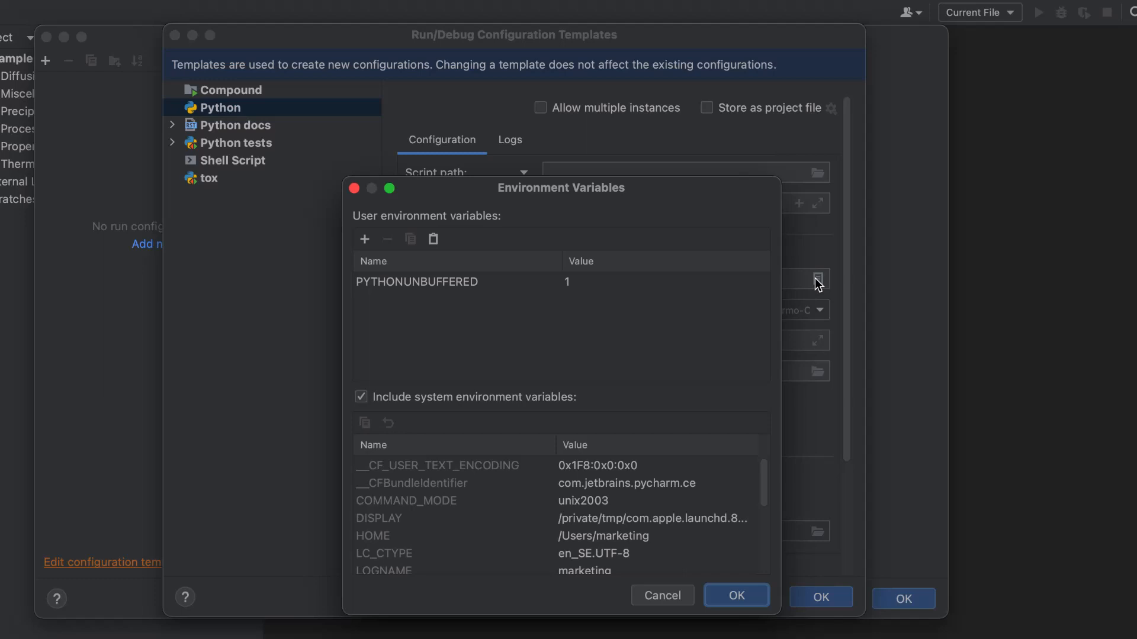
mouse_move(637, 284)
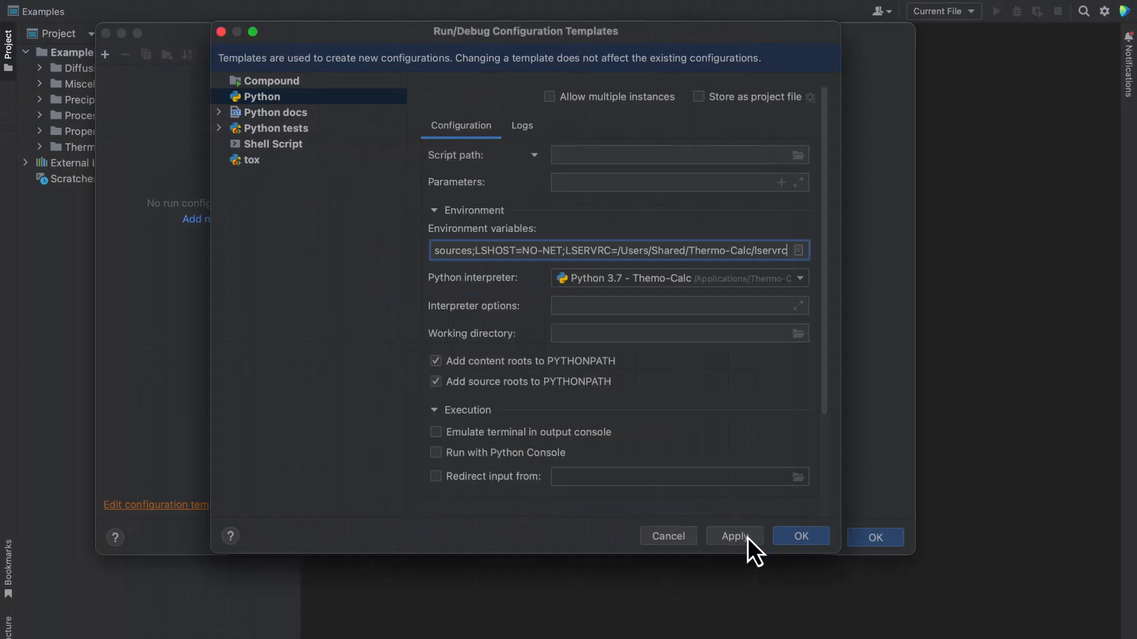
Apply the Python run template now holding LSHOST=NO-NET and LSERVRC license variables
left_click(801, 536)
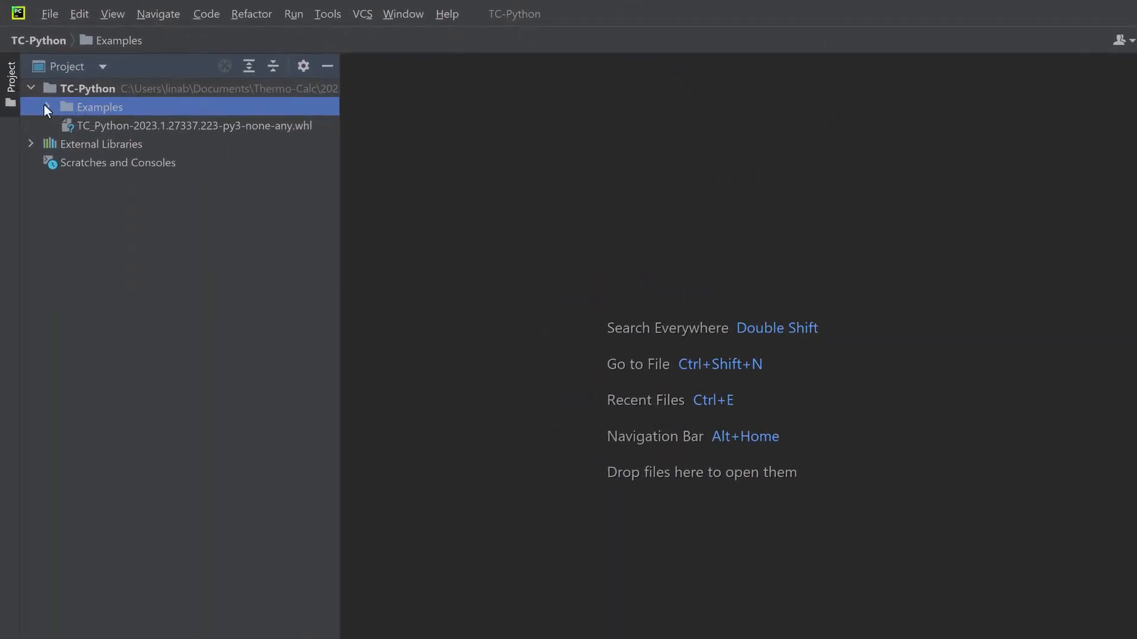
Expand Examples > Diffusion and Miscellaneous folders and select pyex_D_01_Diffusion_Single_Phase.py
left_click(46, 107)
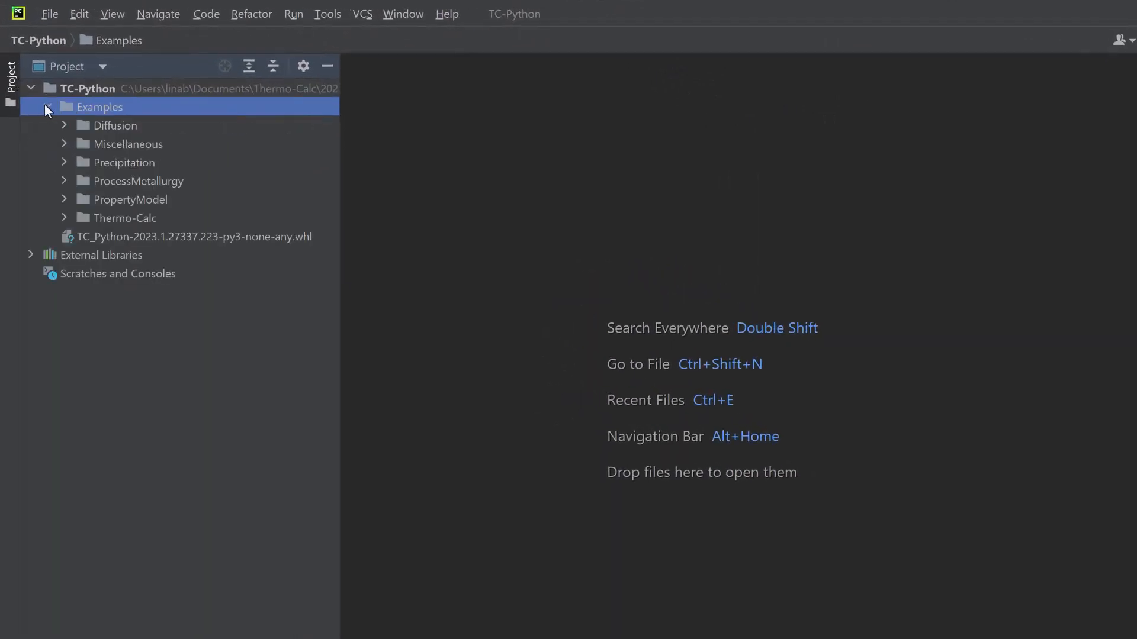
left_click(64, 124)
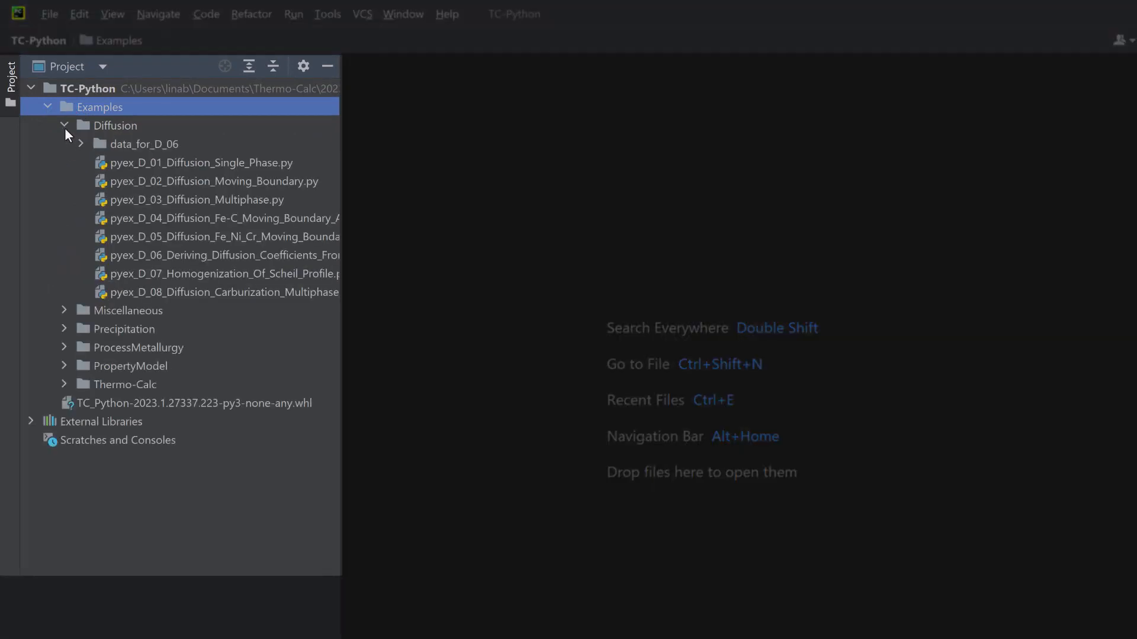
left_click(64, 311)
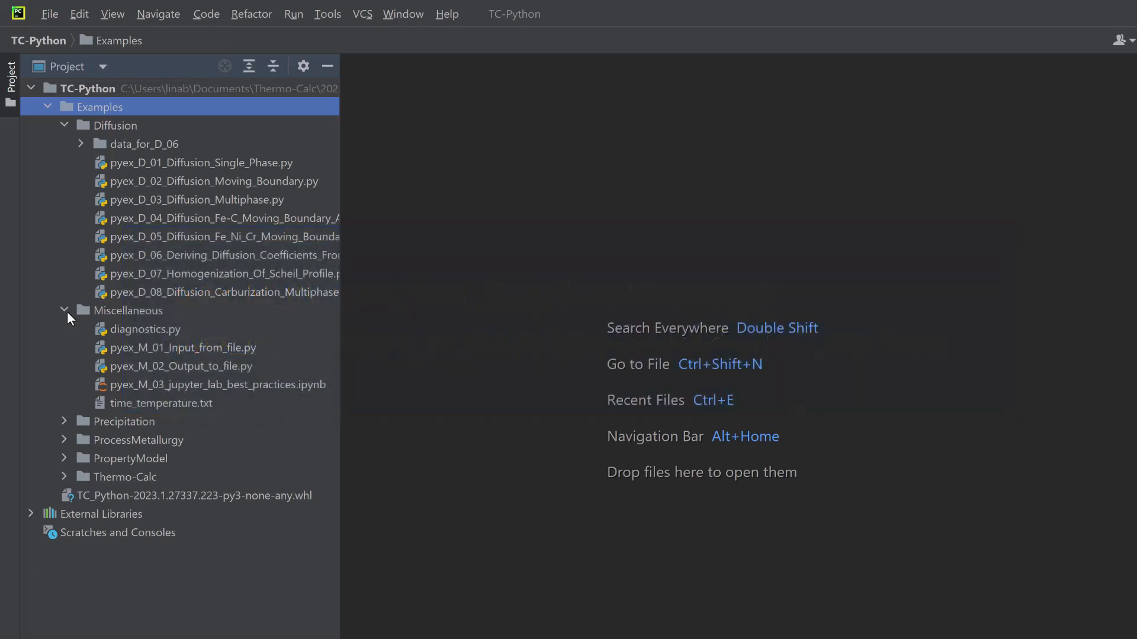
left_click(199, 162)
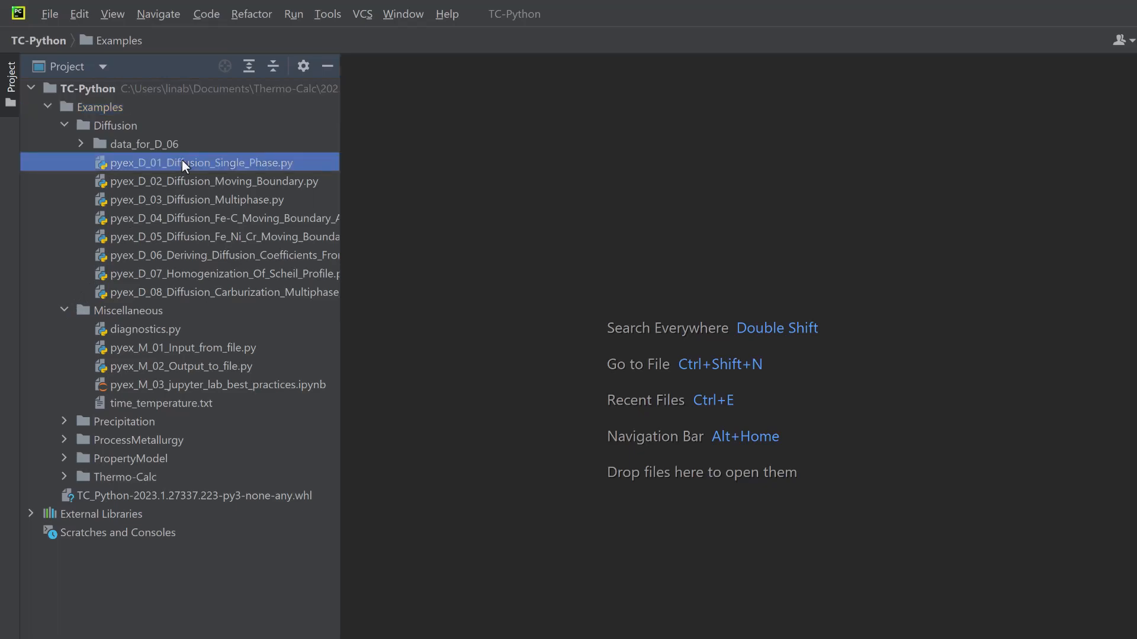
Run pyex_D_01_Diffusion_Single_Phase.py from the editor so its calculation output begins
double_click(198, 162)
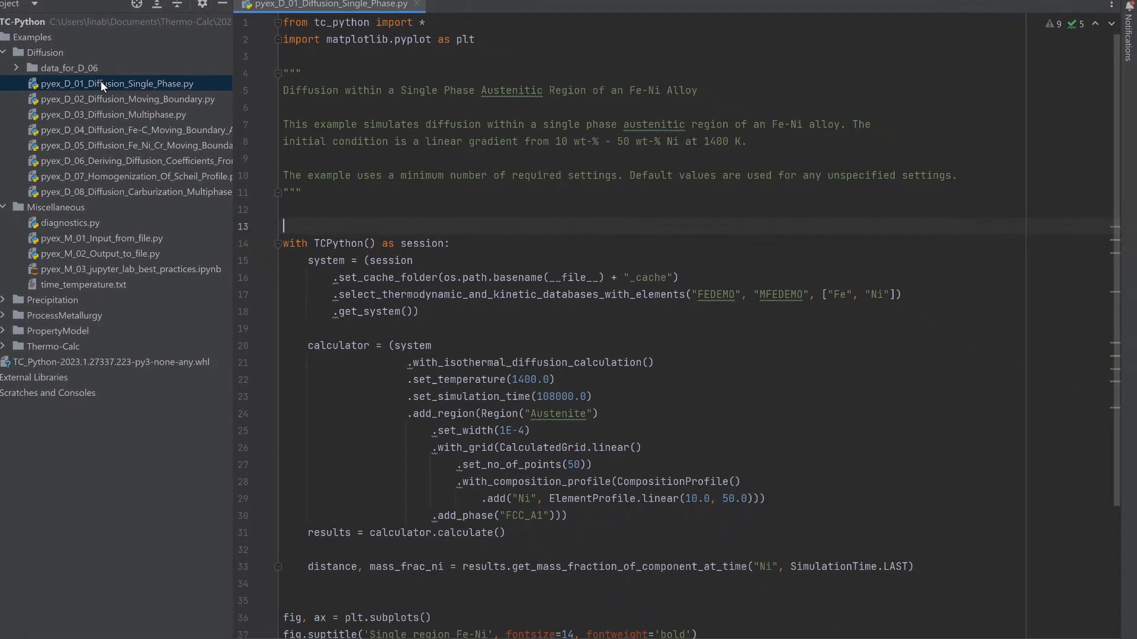
left_click(547, 211)
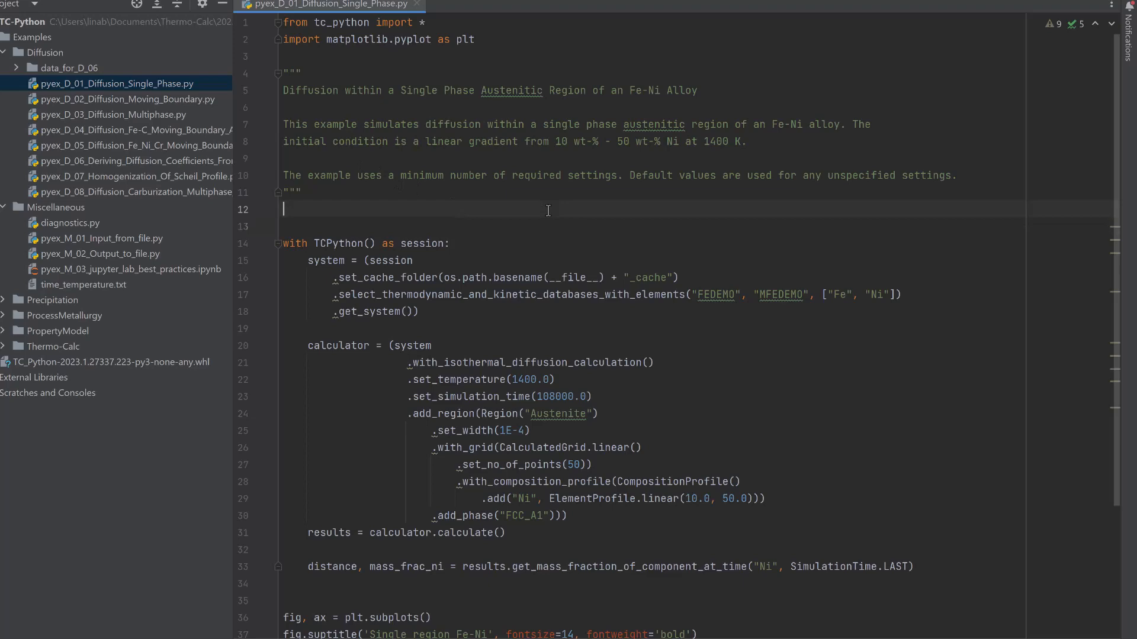
right_click(547, 210)
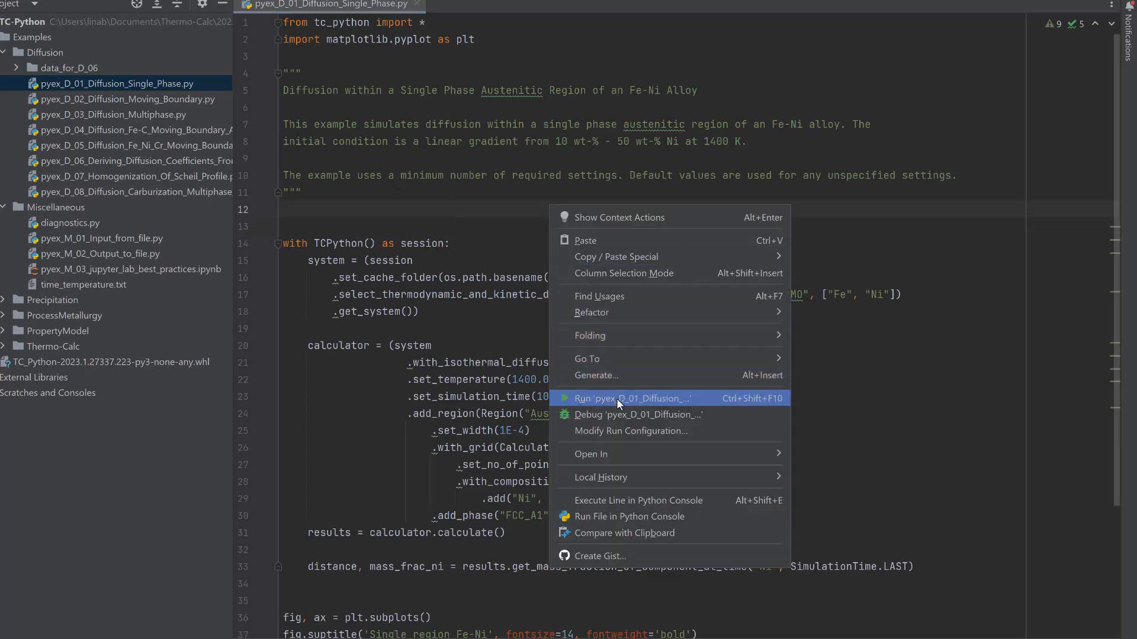
left_click(630, 397)
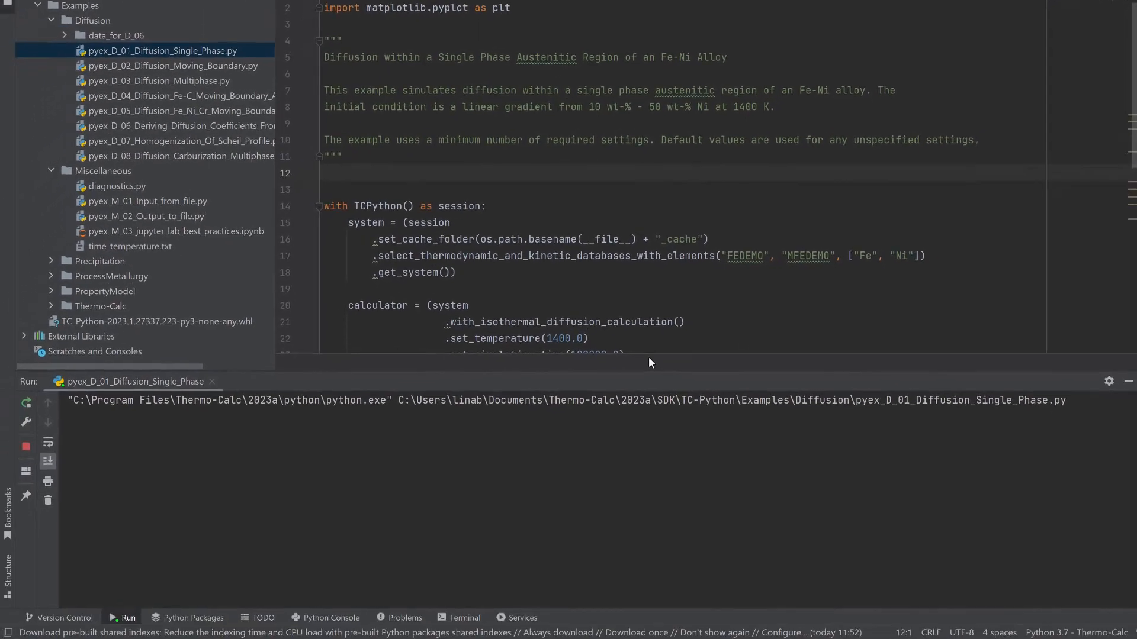
left_click(25, 403)
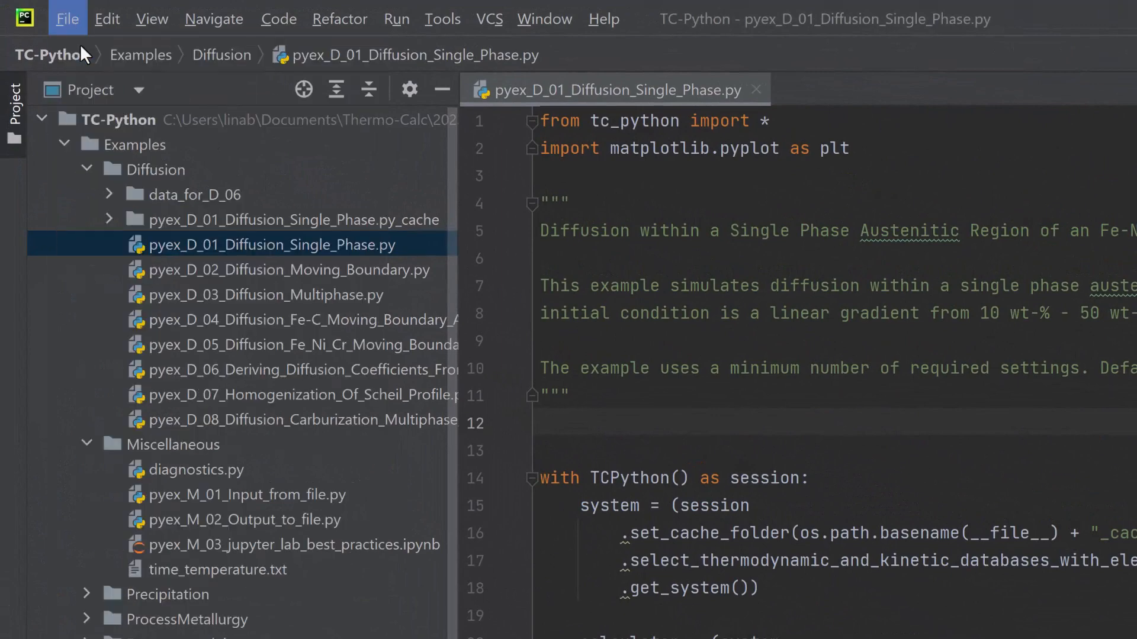
Start a new project using the previously configured Python 3.7 - Thermo-Calc interpreter
left_click(66, 17)
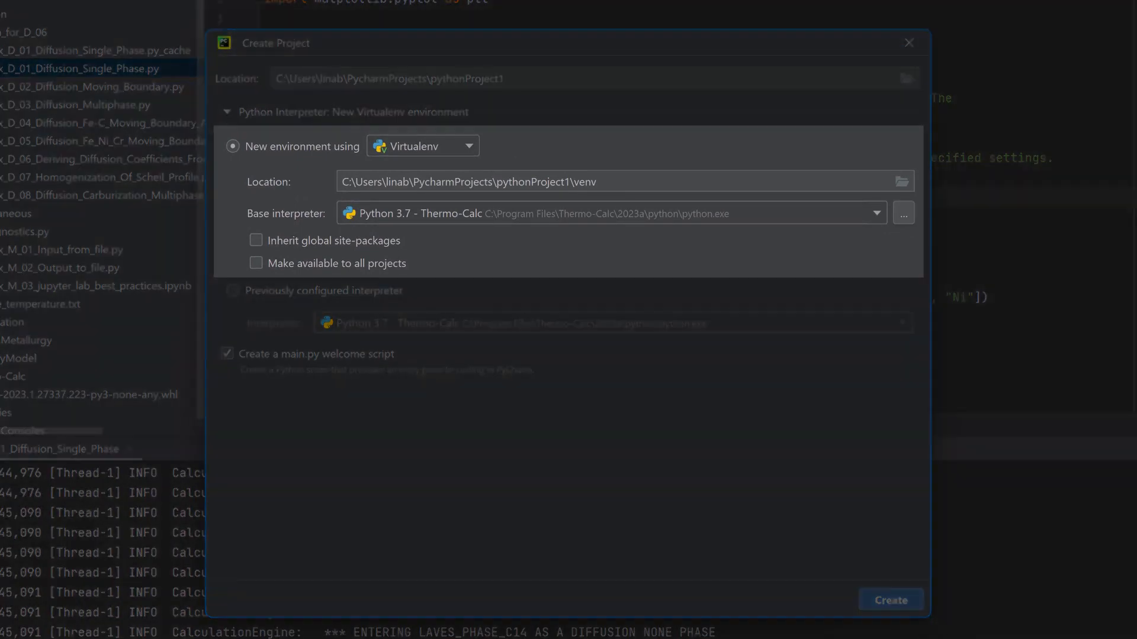
left_click(234, 290)
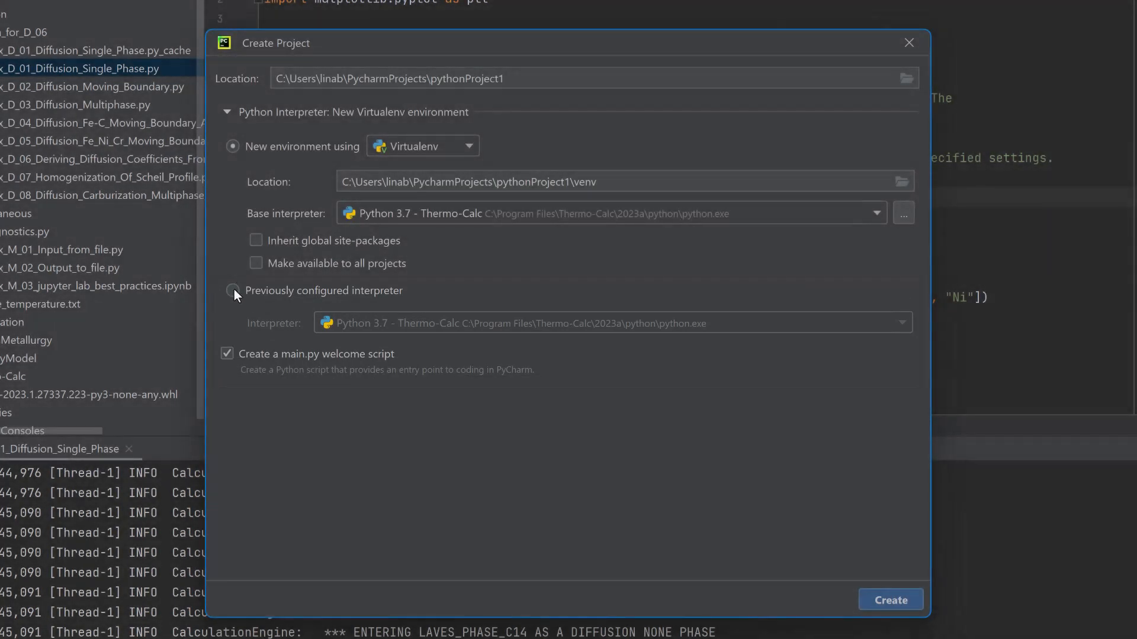
left_click(234, 290)
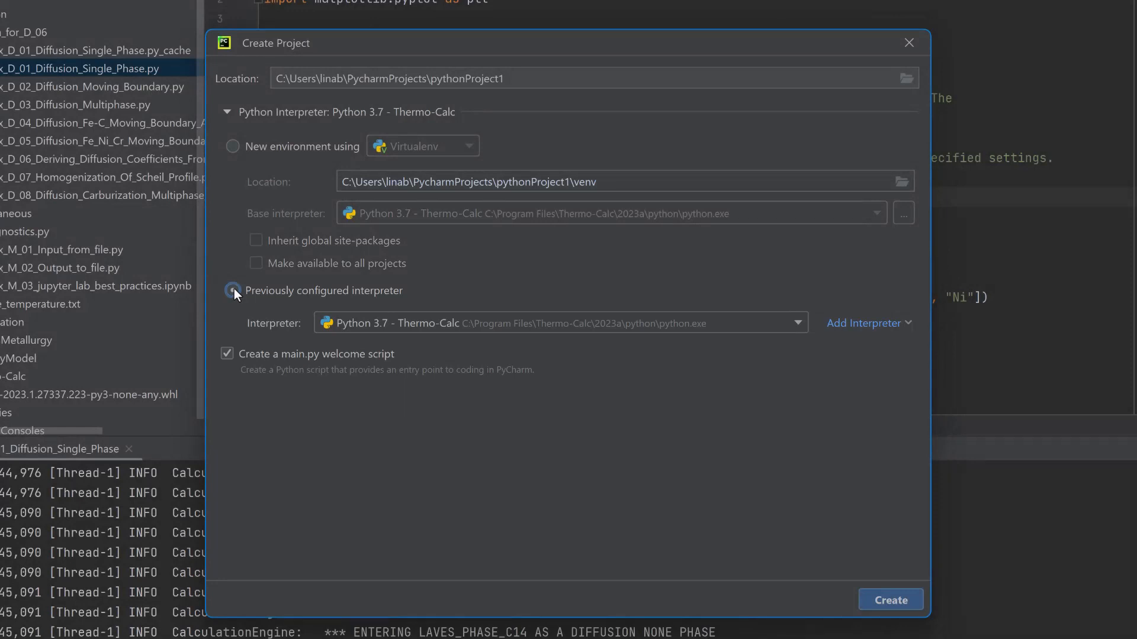
left_click(797, 322)
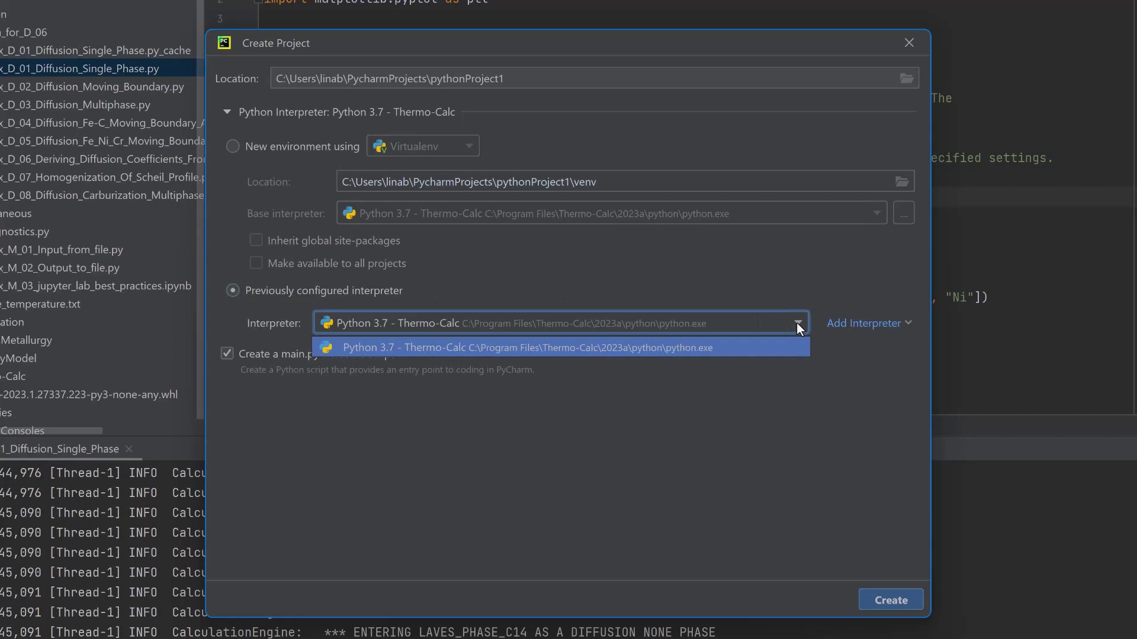
left_click(557, 347)
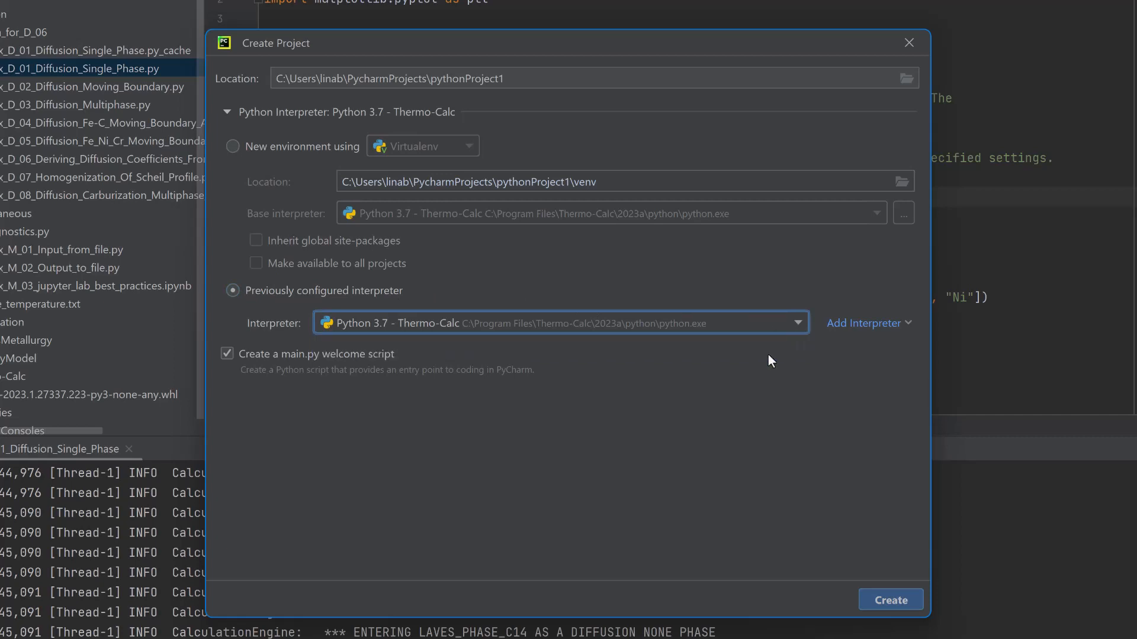
Create pythonProject1 and have it opened in a separate window
left_click(891, 599)
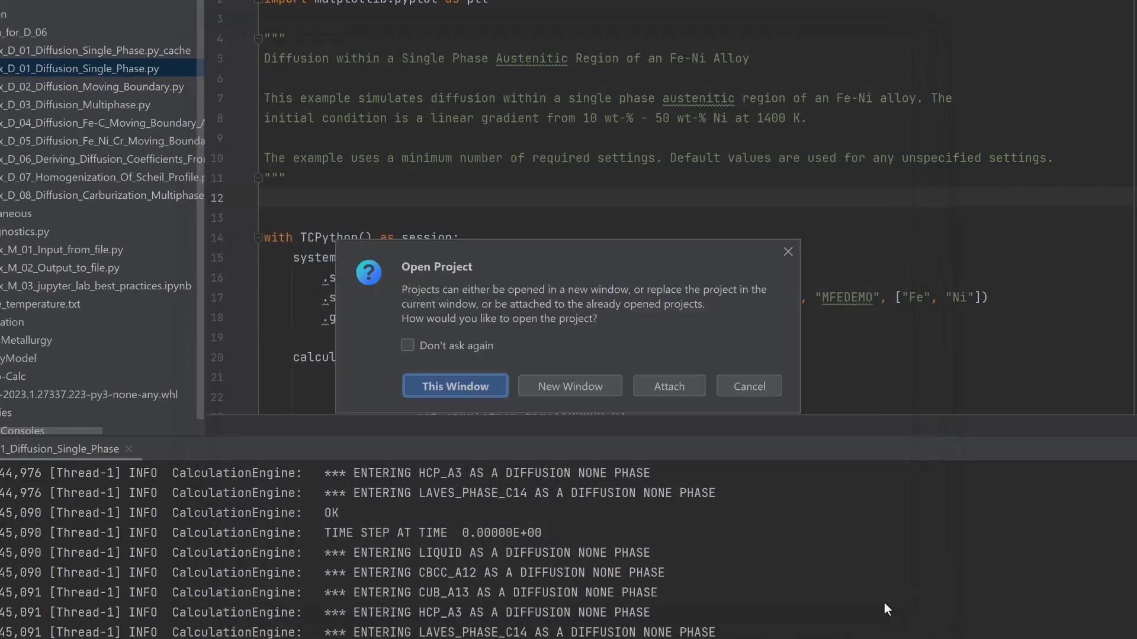
mouse_move(587, 395)
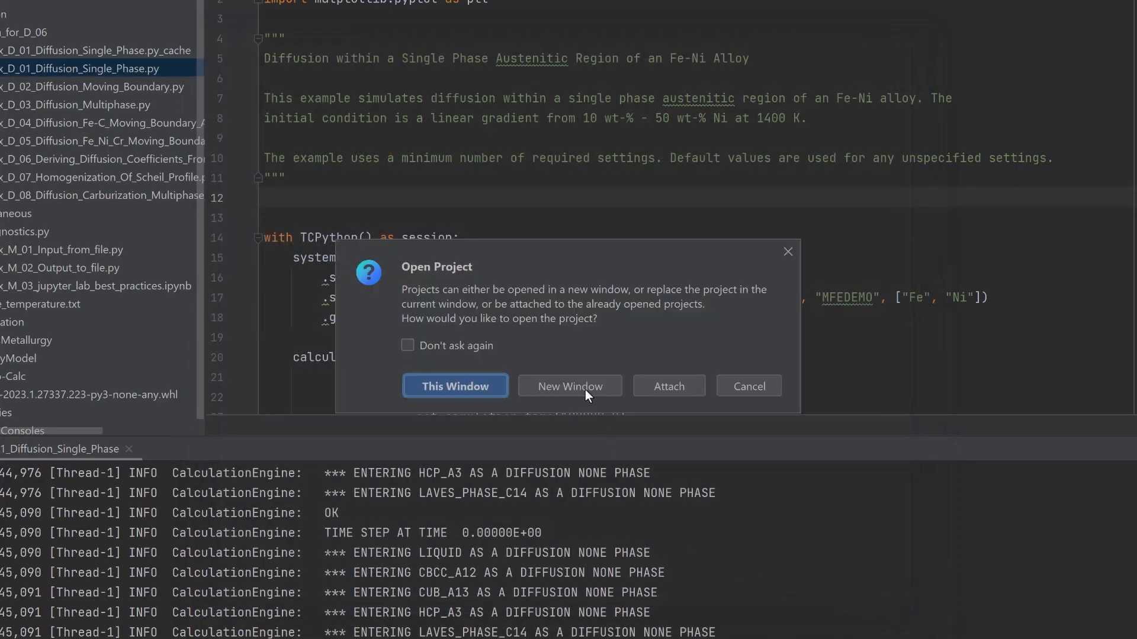
left_click(455, 387)
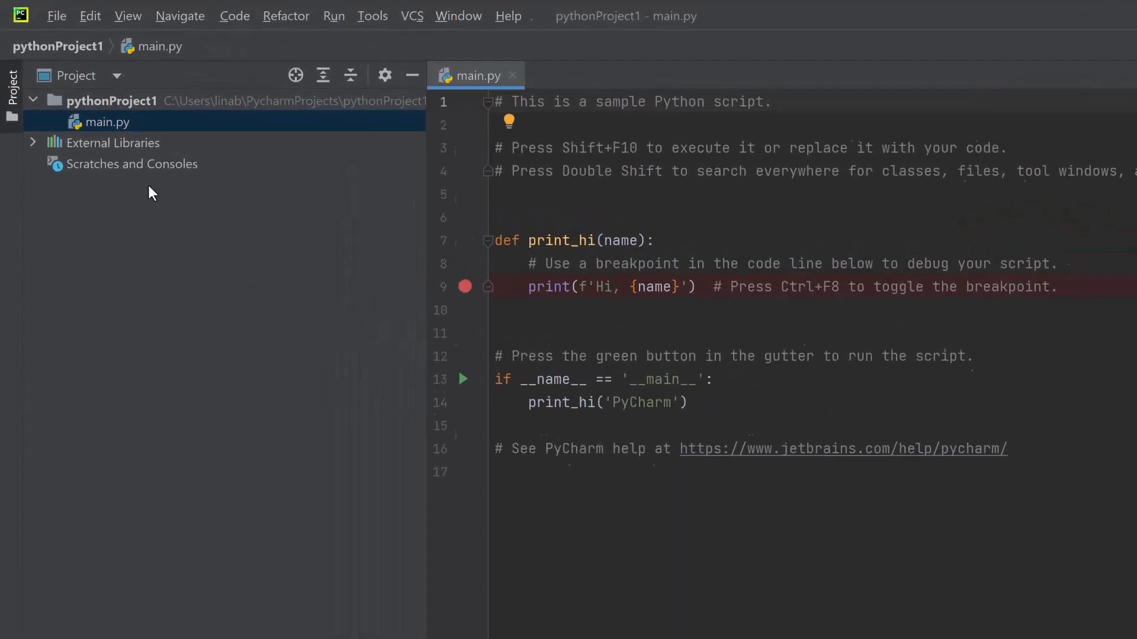
Add a new Python file named my-tc-python-script.py to pythonProject1
right_click(112, 99)
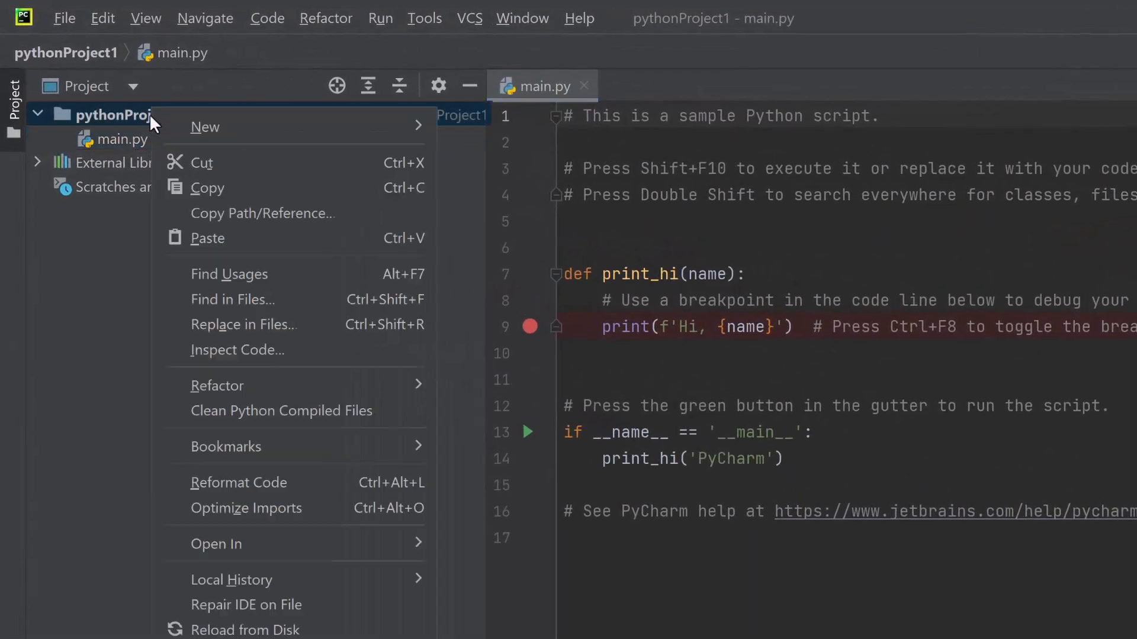
left_click(206, 127)
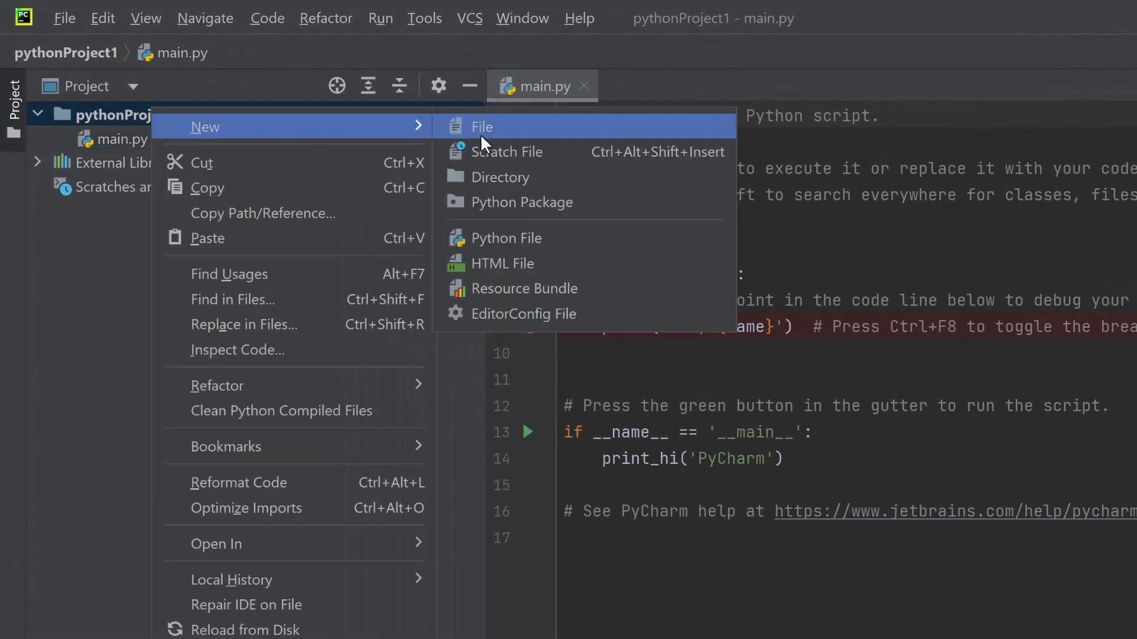
left_click(506, 238)
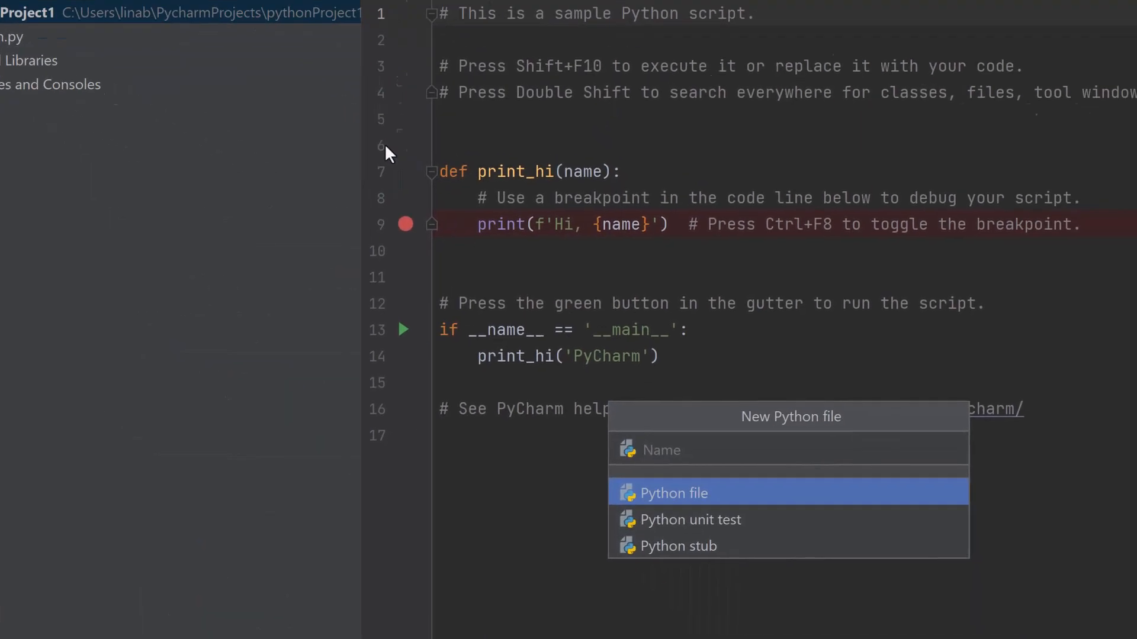
type("my-tc-p")
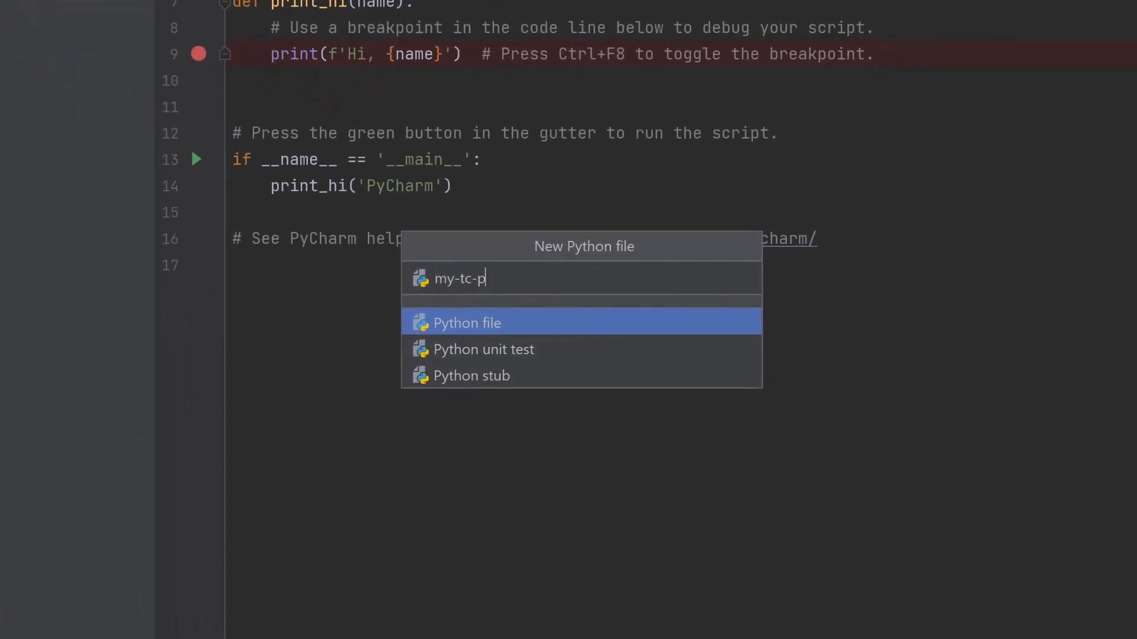
type("ython-script")
type("from")
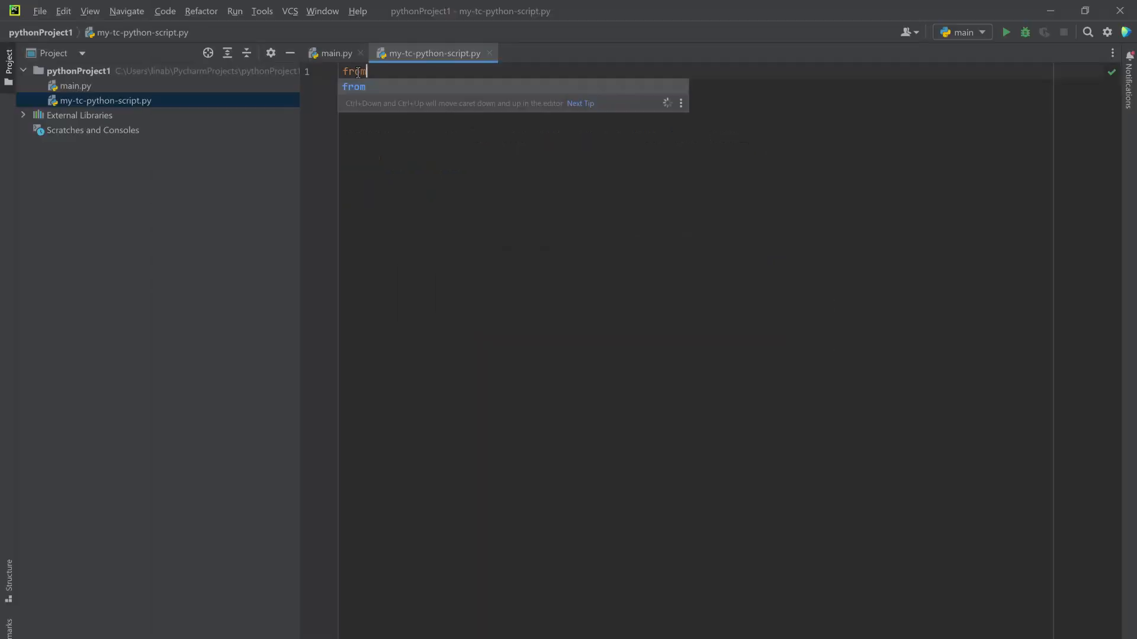
type("tc_py")
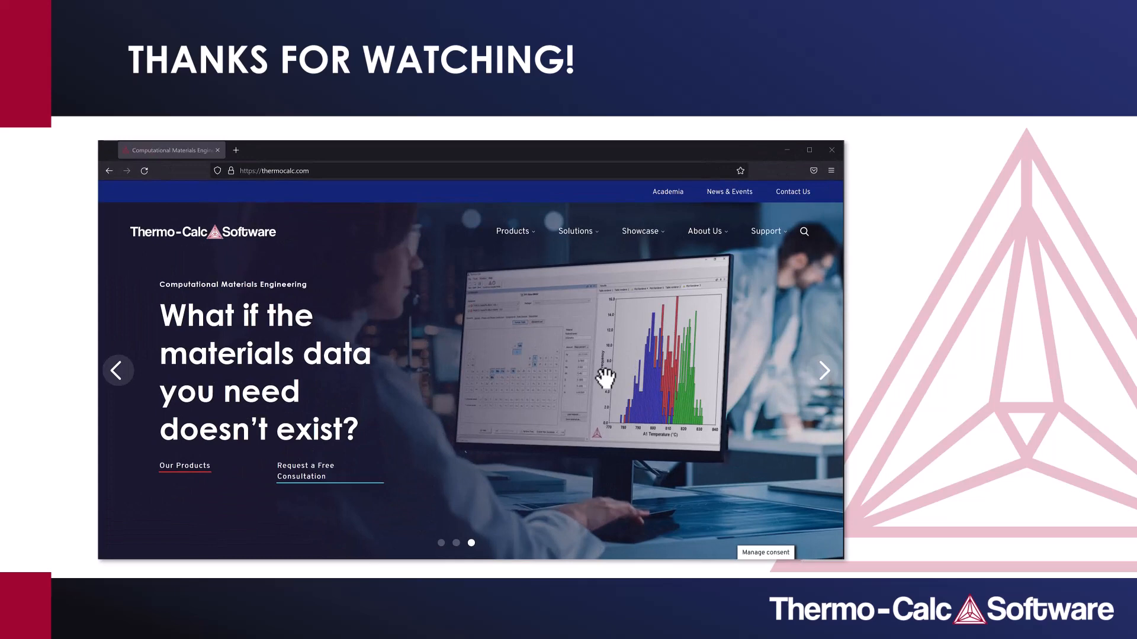
left_click(765, 231)
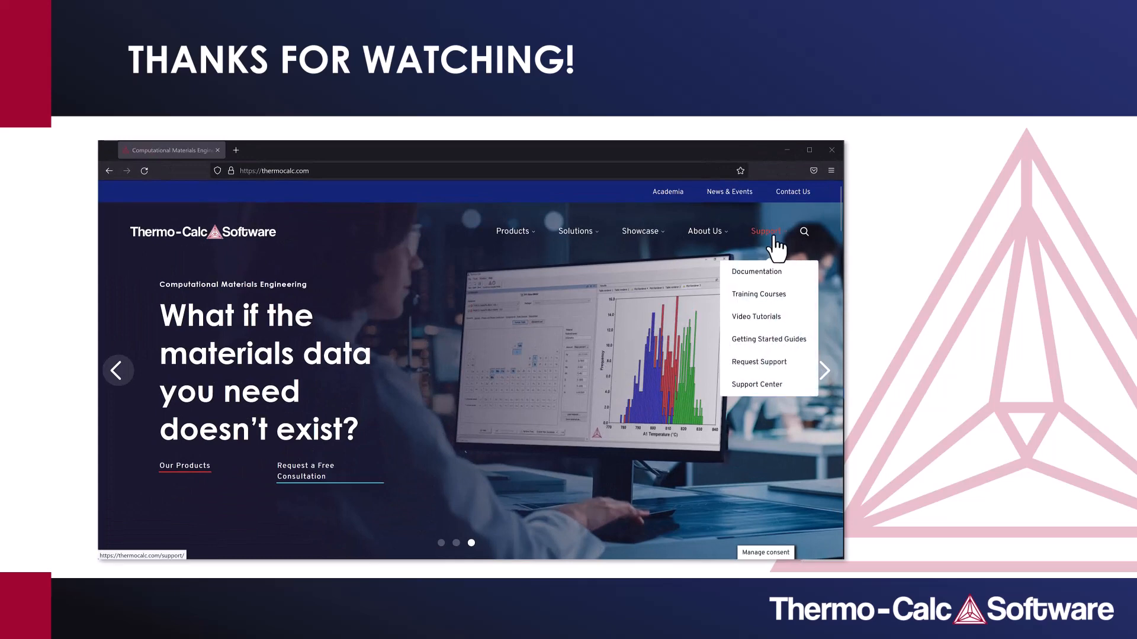